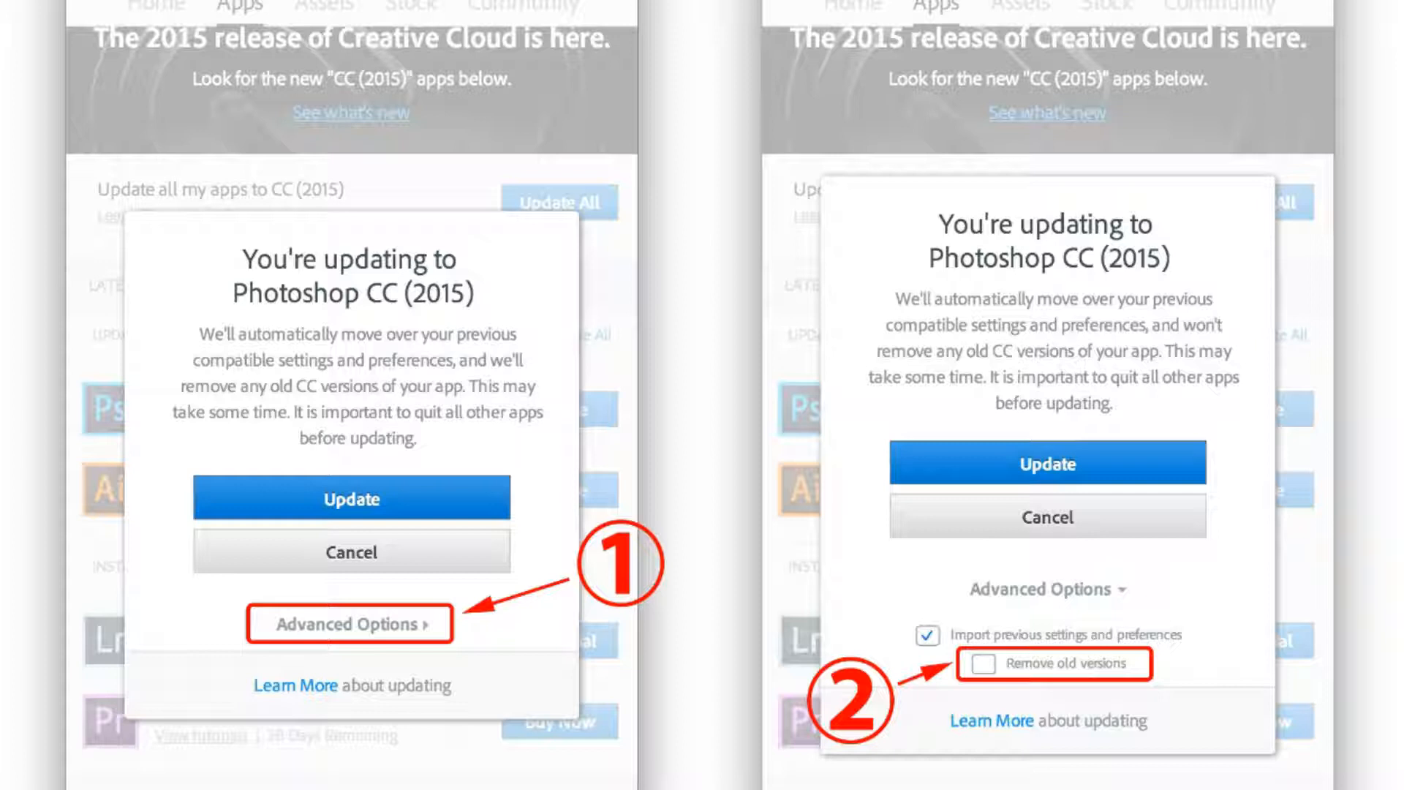
{"action": "mouse_move", "coordinate": [891, 703]}
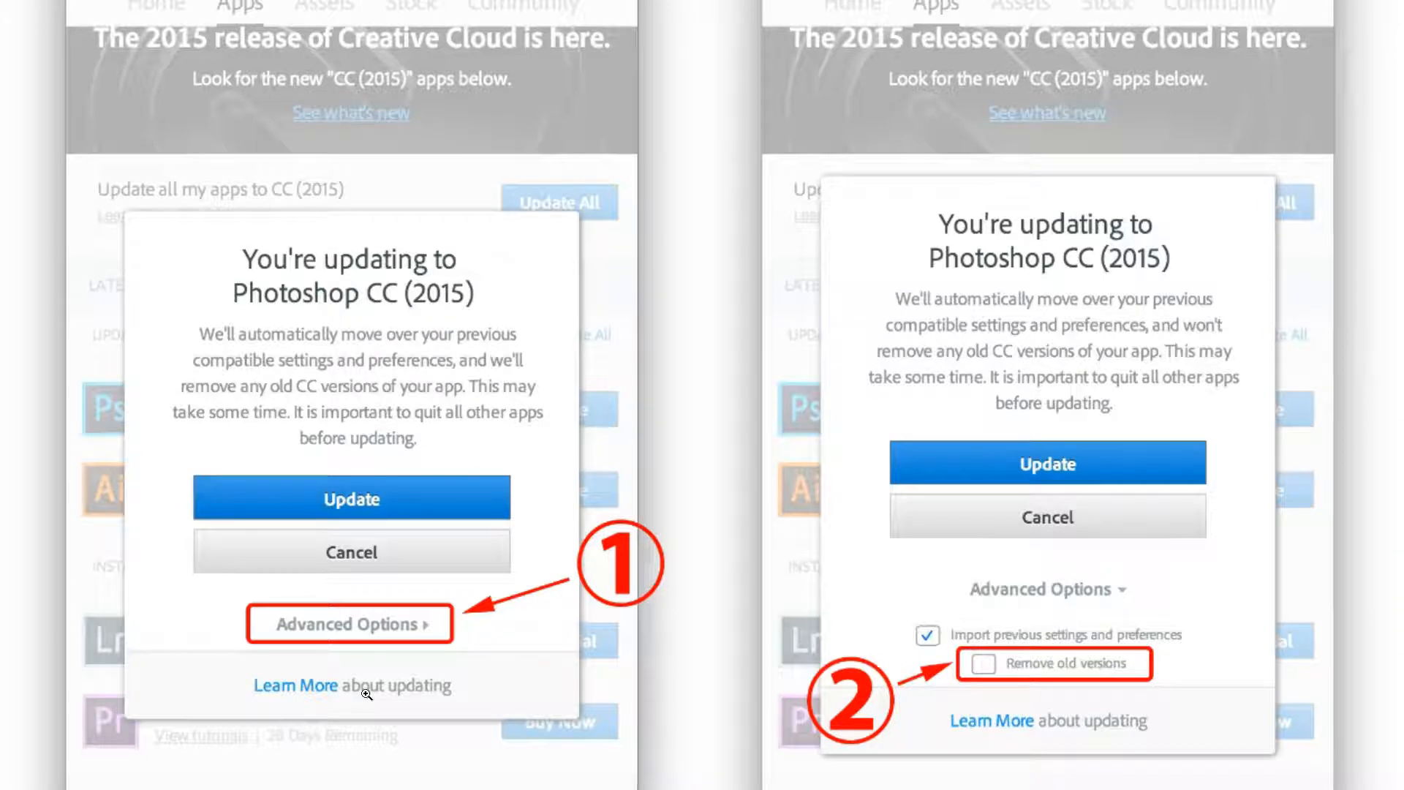
{"action": "mouse_move", "coordinate": [356, 757]}
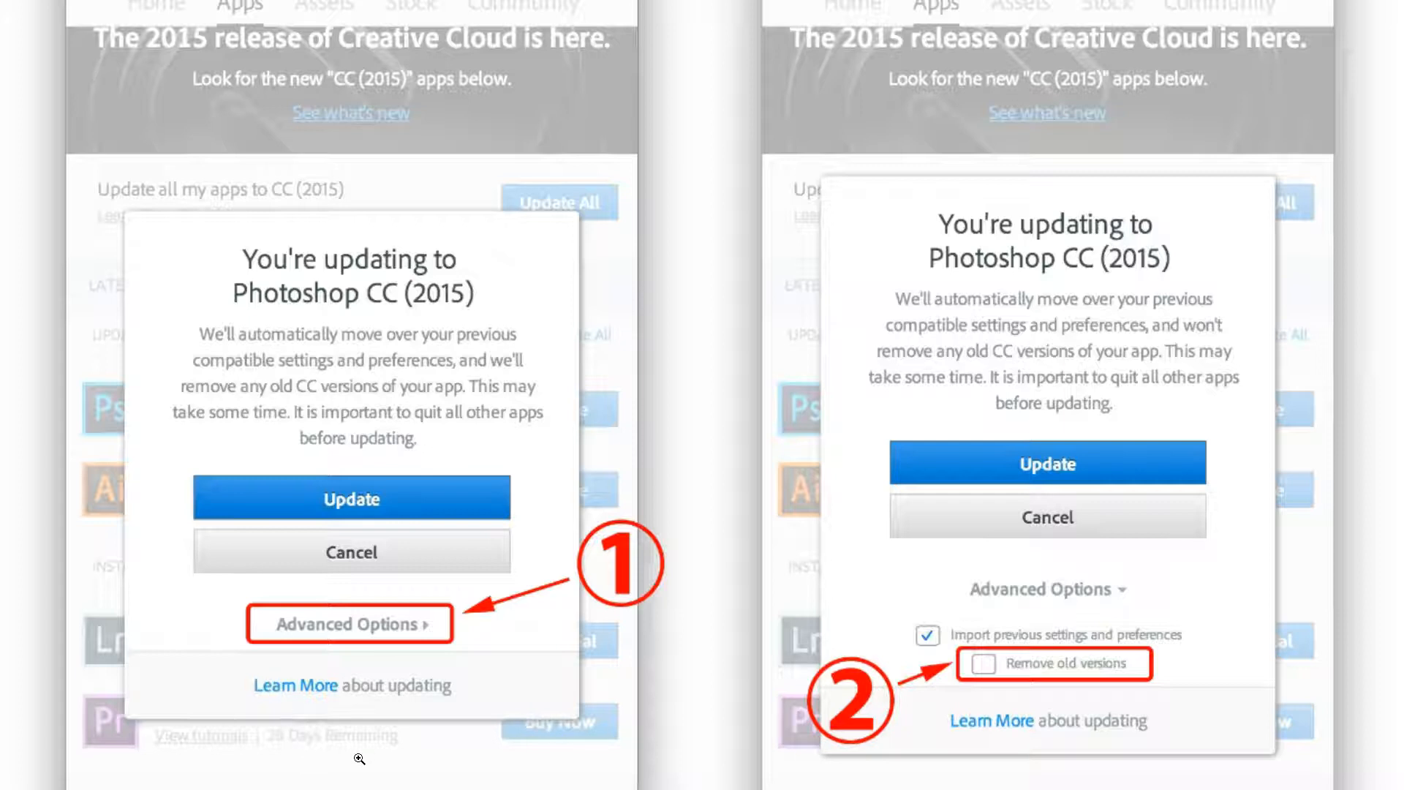
{"action": "mouse_move", "coordinate": [398, 639]}
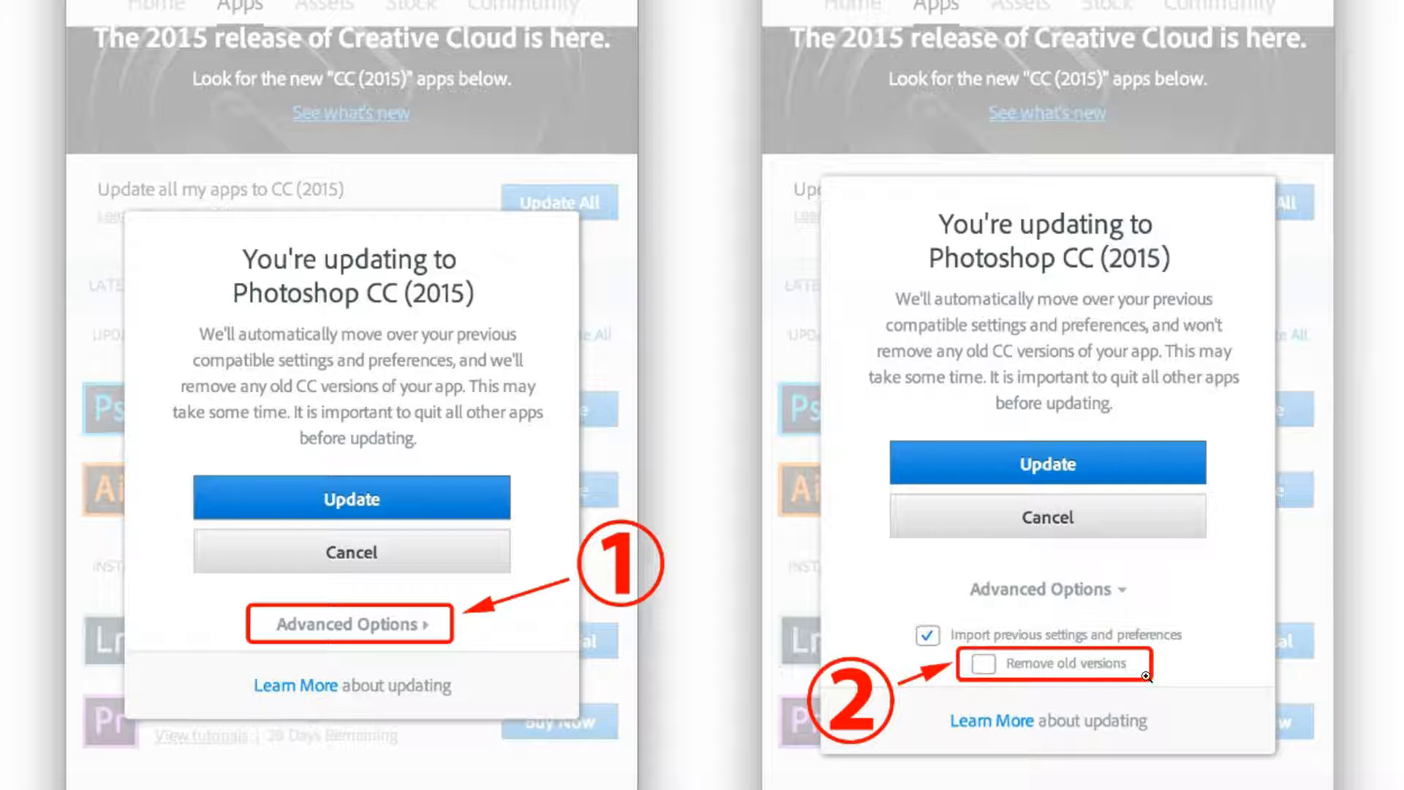
{"action": "mouse_move", "coordinate": [1227, 703]}
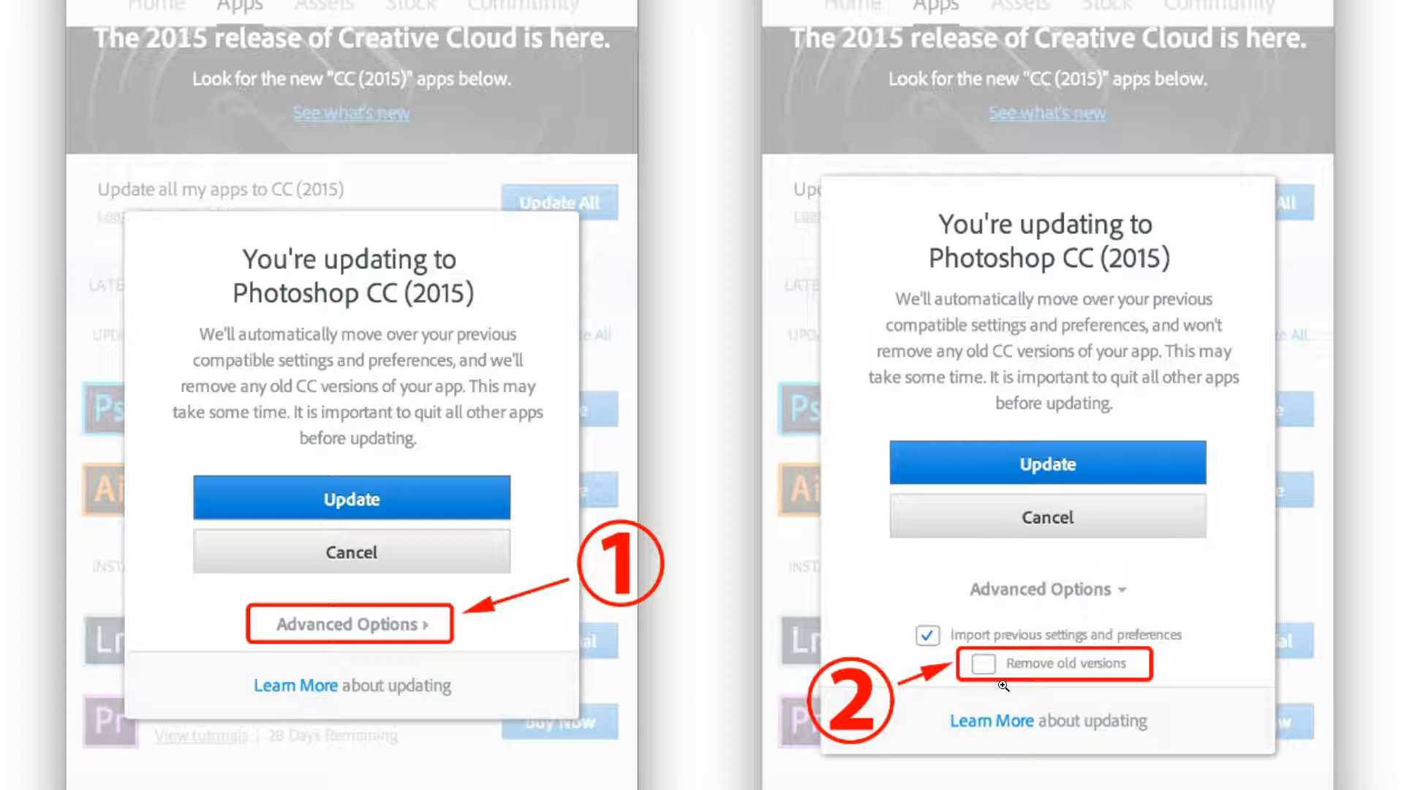
{"action": "mouse_move", "coordinate": [1173, 738]}
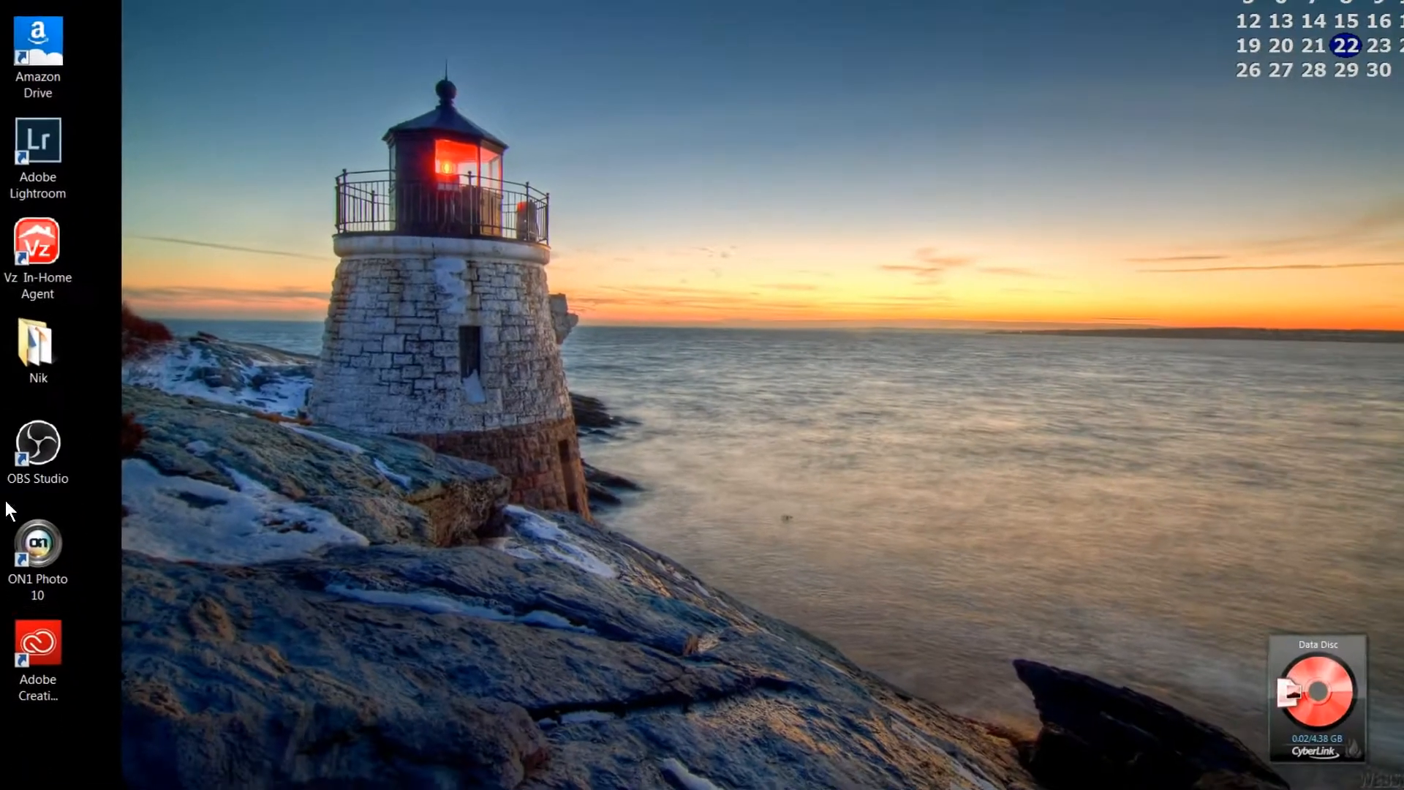
Open the Start menu to show recent files for Photoshop CC 2015 and CC 2015.5
{"action": "left_click", "coordinate": [21, 764]}
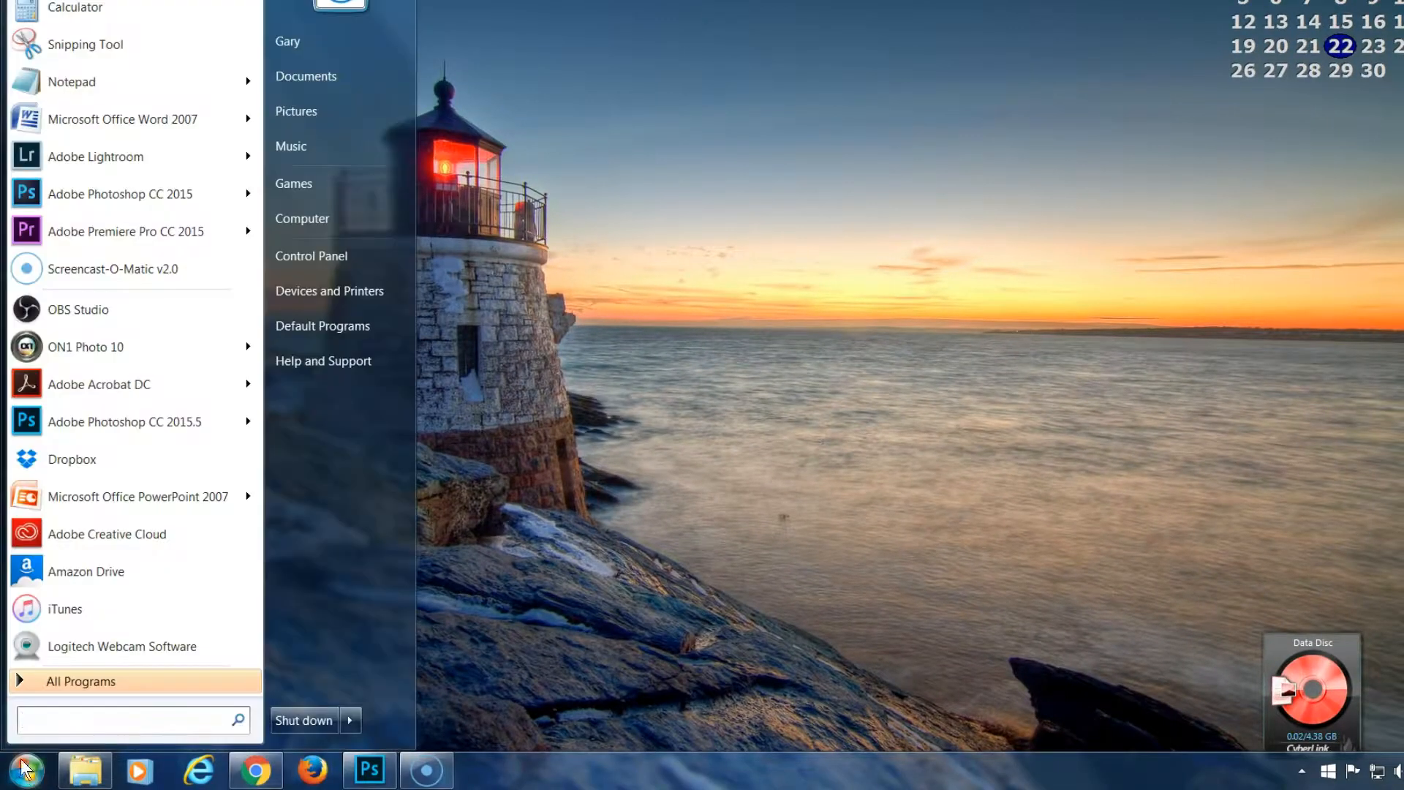
{"action": "mouse_move", "coordinate": [141, 442]}
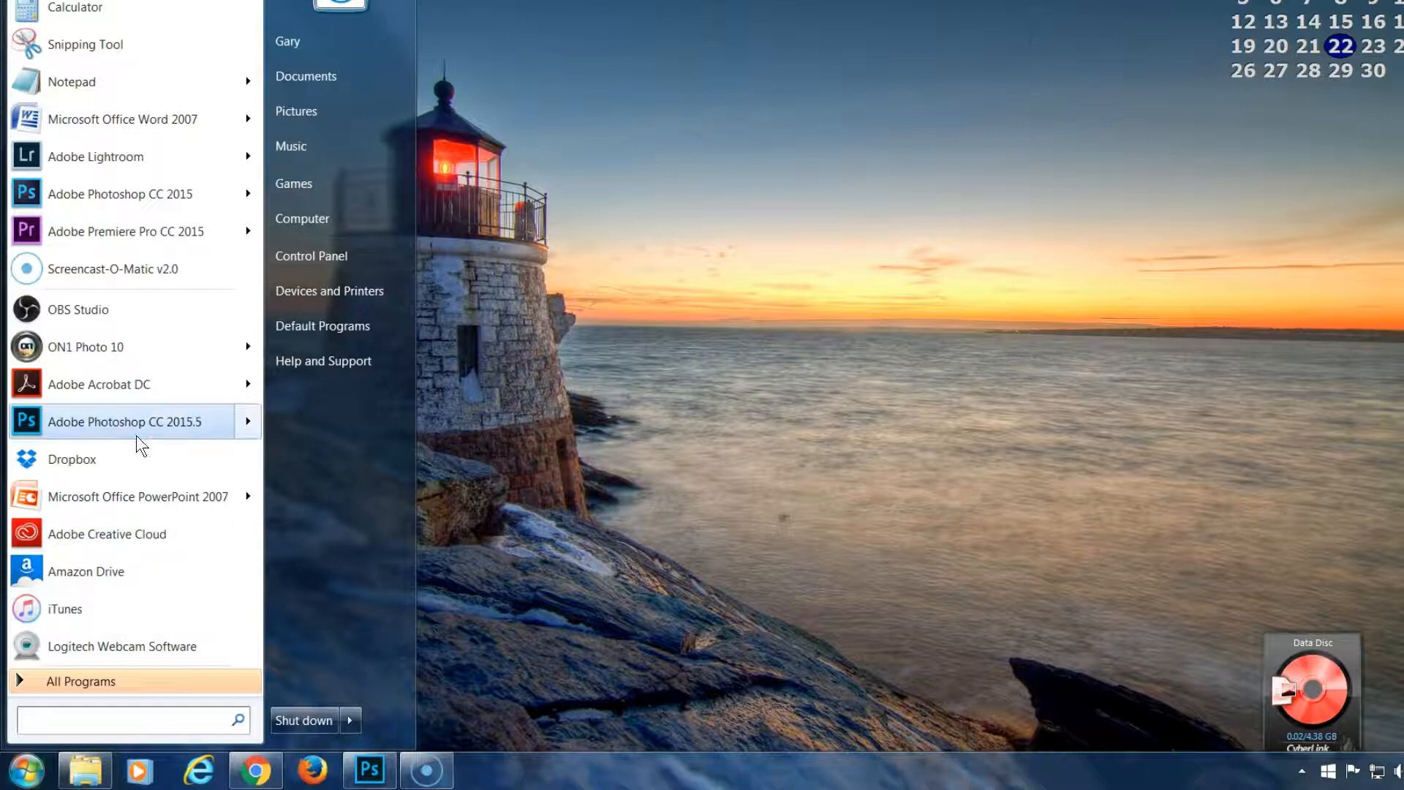
{"action": "mouse_move", "coordinate": [192, 439]}
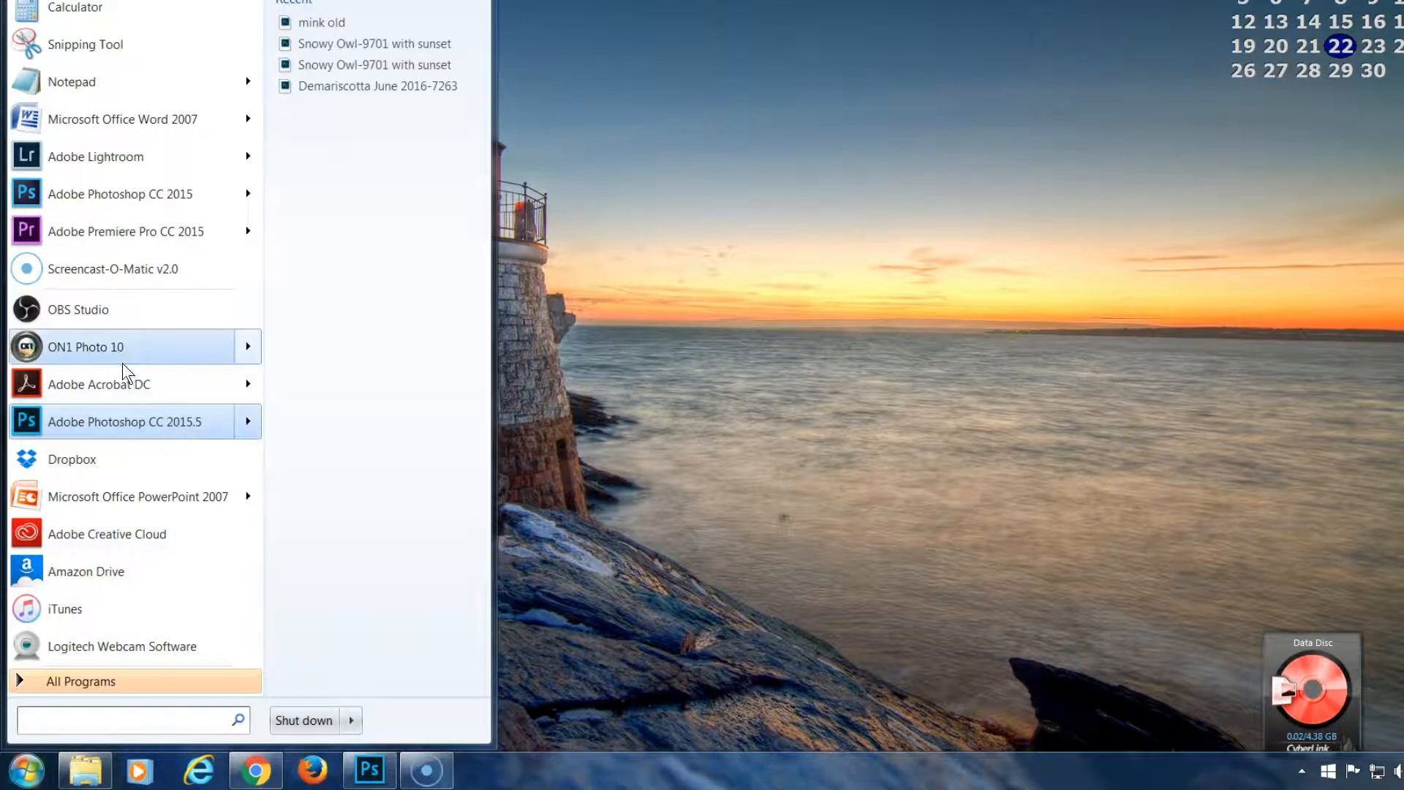
{"action": "mouse_move", "coordinate": [177, 210]}
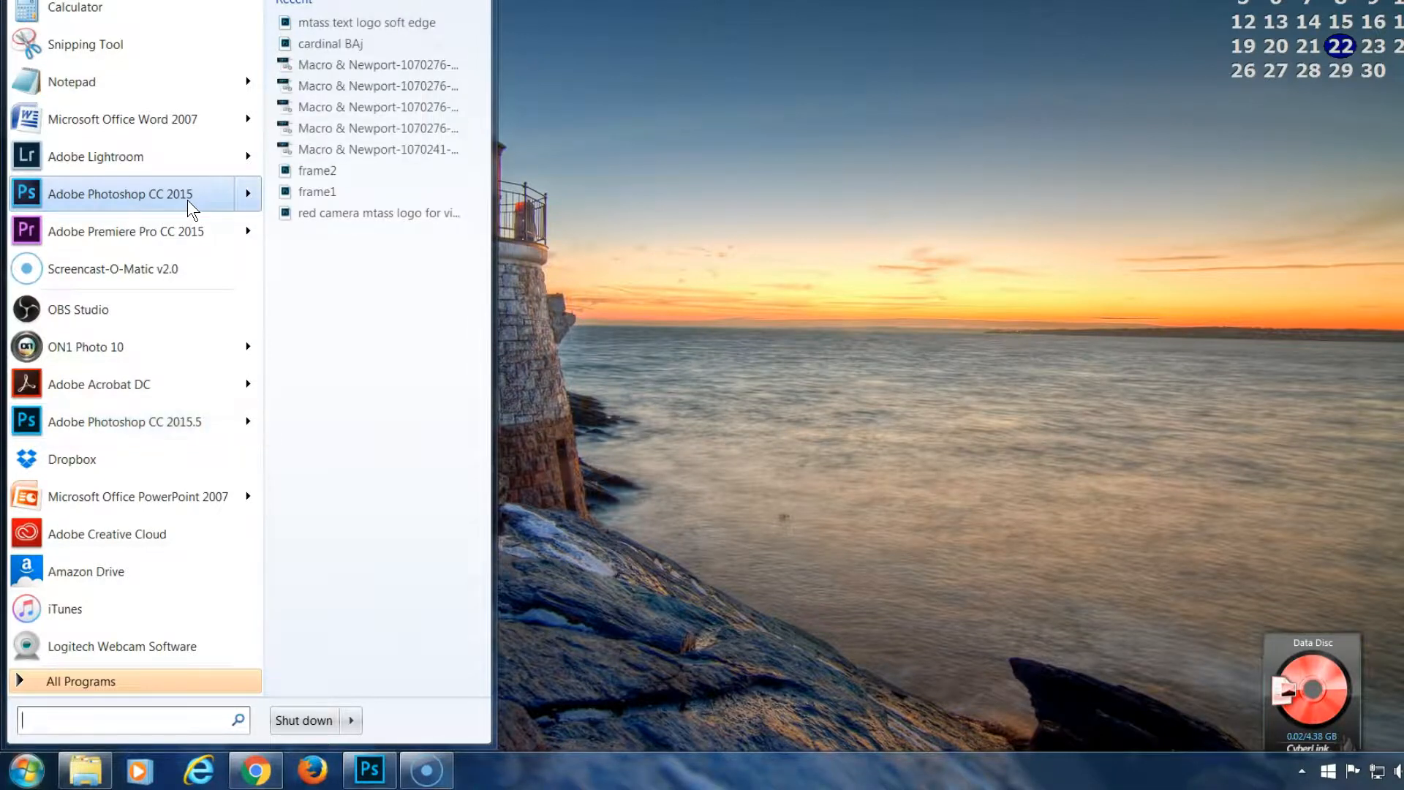
{"action": "mouse_move", "coordinate": [332, 320]}
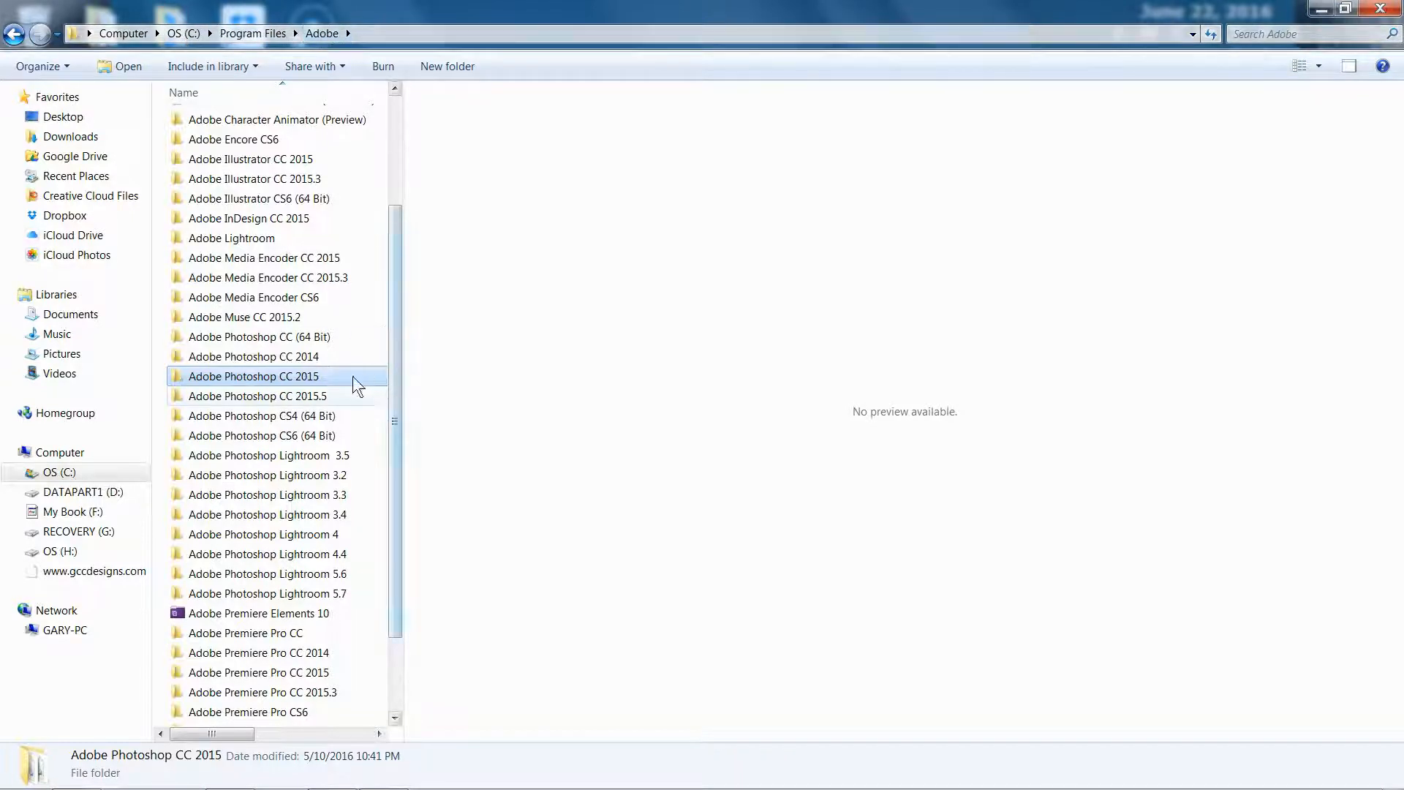
{"action": "mouse_move", "coordinate": [217, 395]}
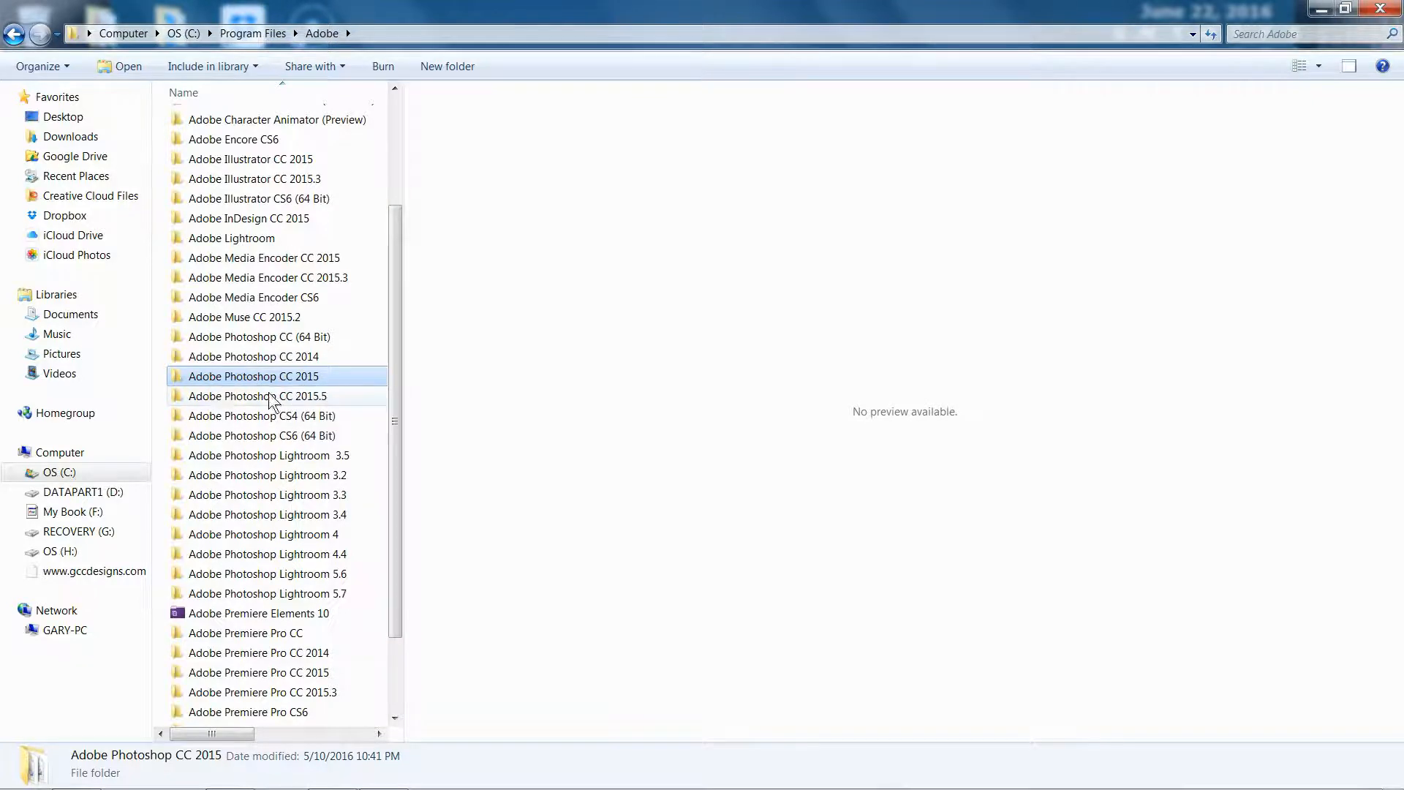
{"action": "mouse_move", "coordinate": [331, 406]}
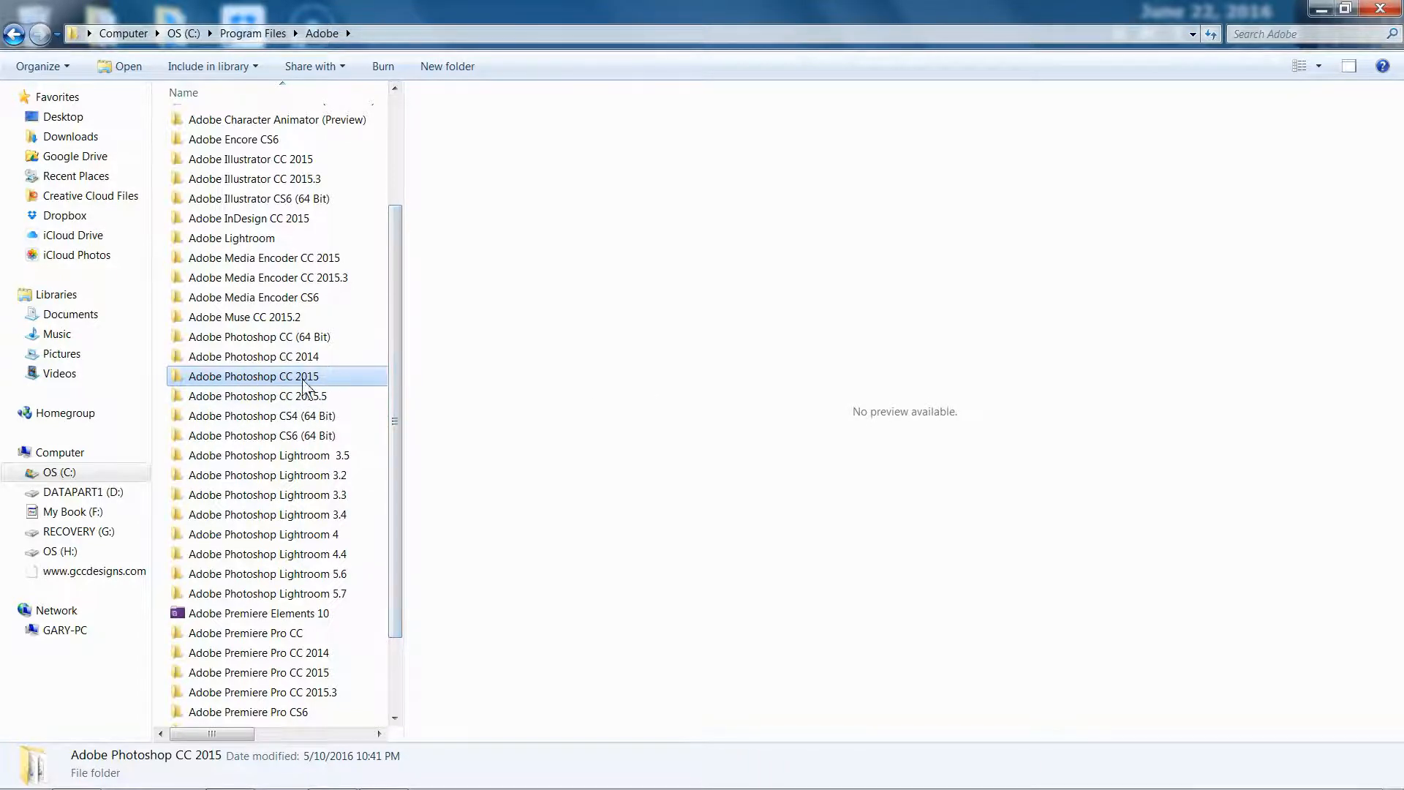
{"action": "mouse_move", "coordinate": [264, 382]}
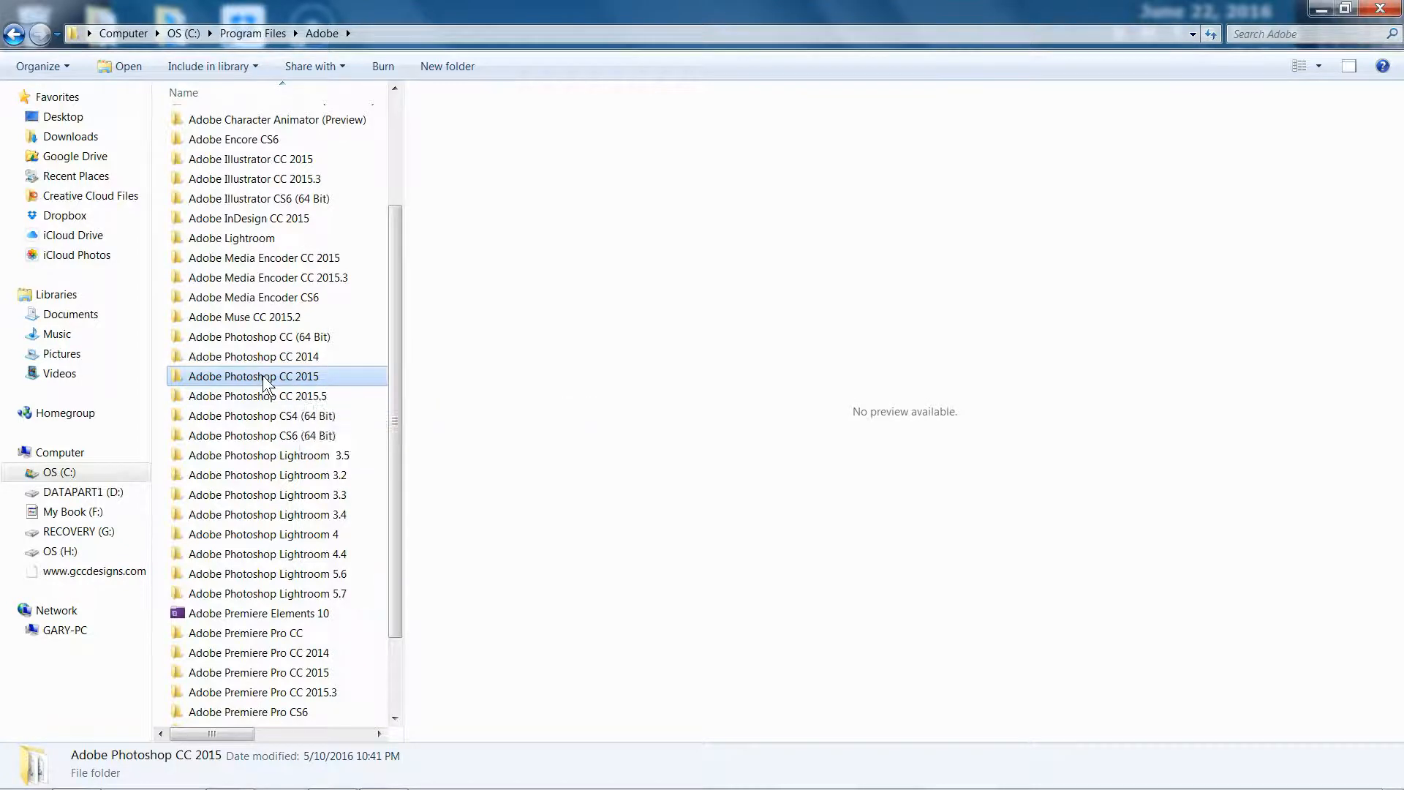
Browse into Adobe Photoshop CC 2015 and then its Plug-ins folder
{"action": "double_click", "coordinate": [260, 376]}
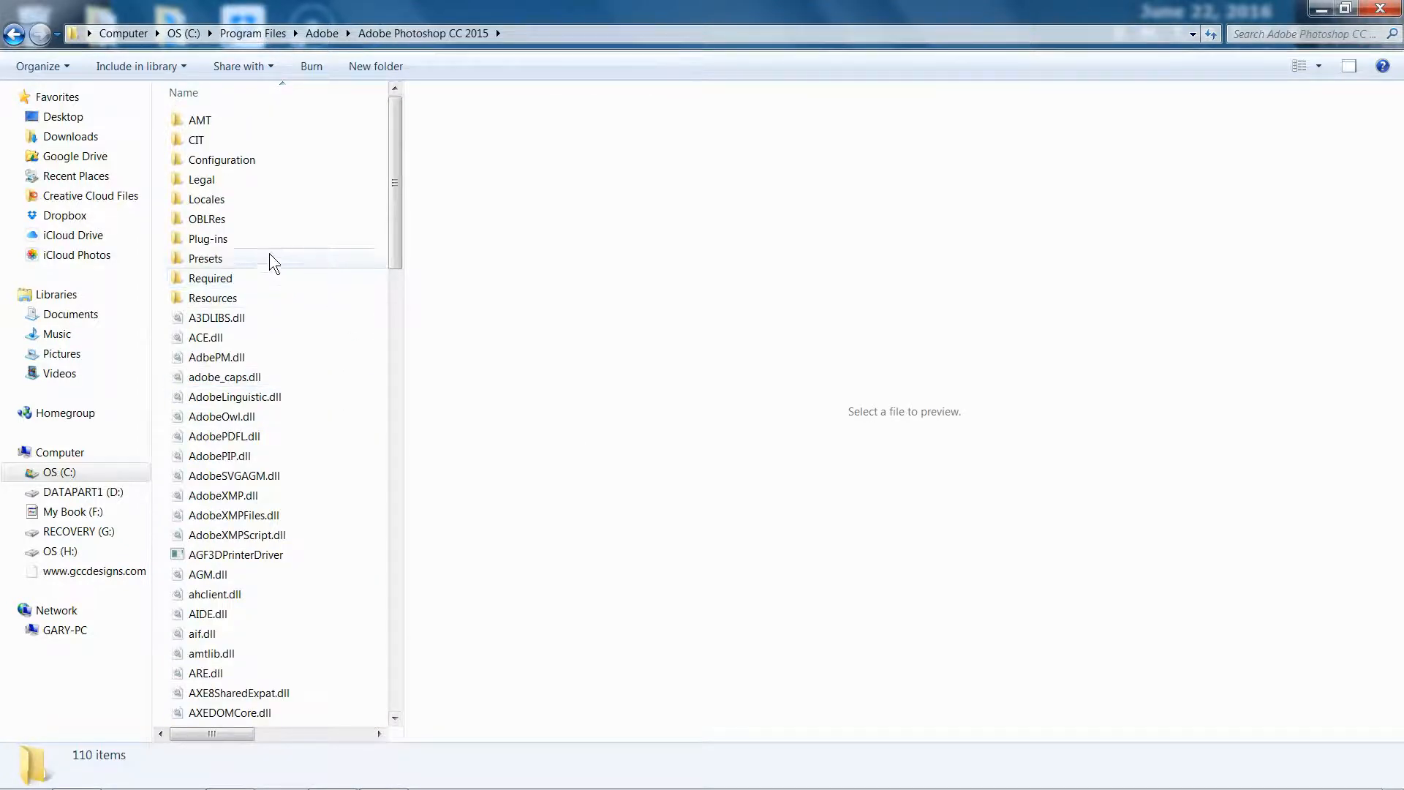
{"action": "mouse_move", "coordinate": [193, 244]}
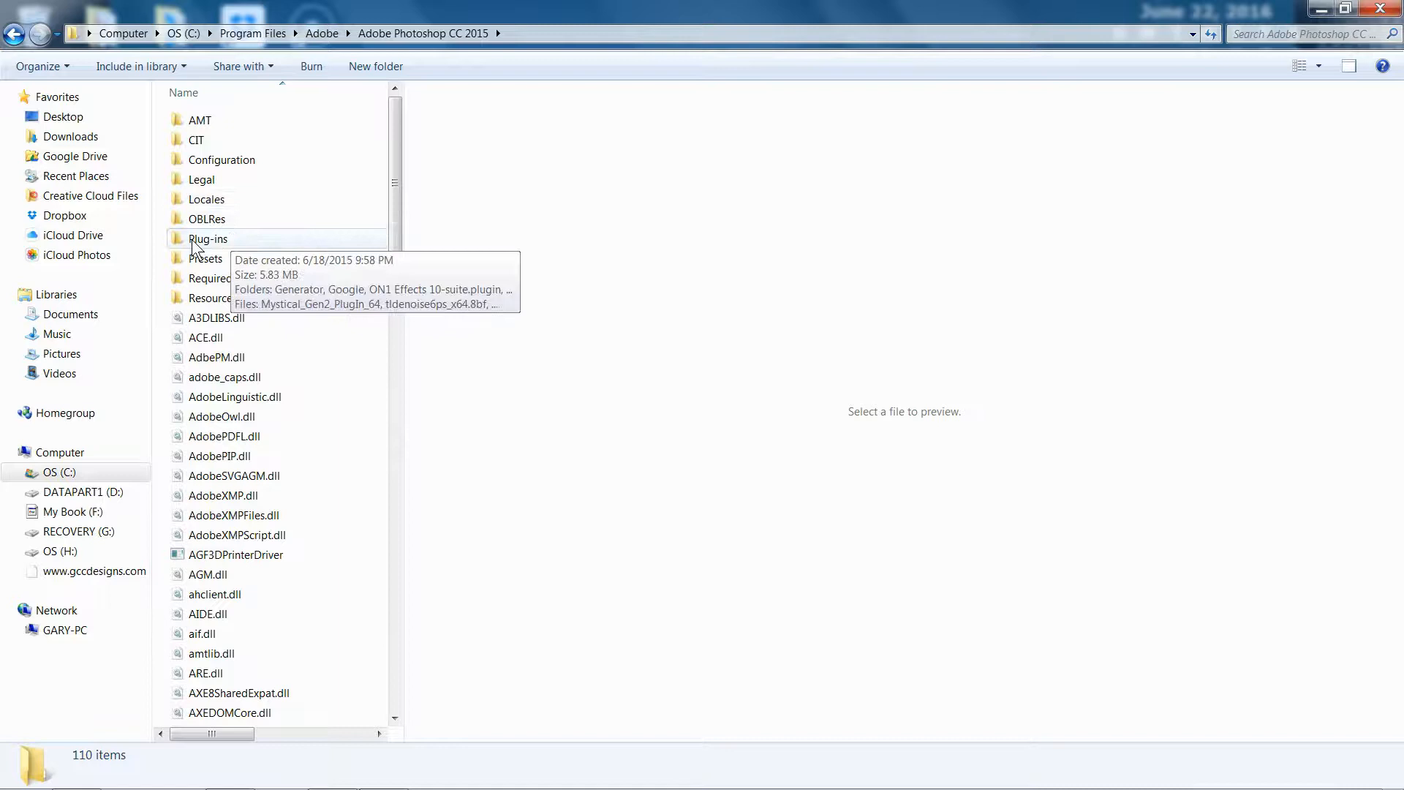
{"action": "double_click", "coordinate": [208, 239]}
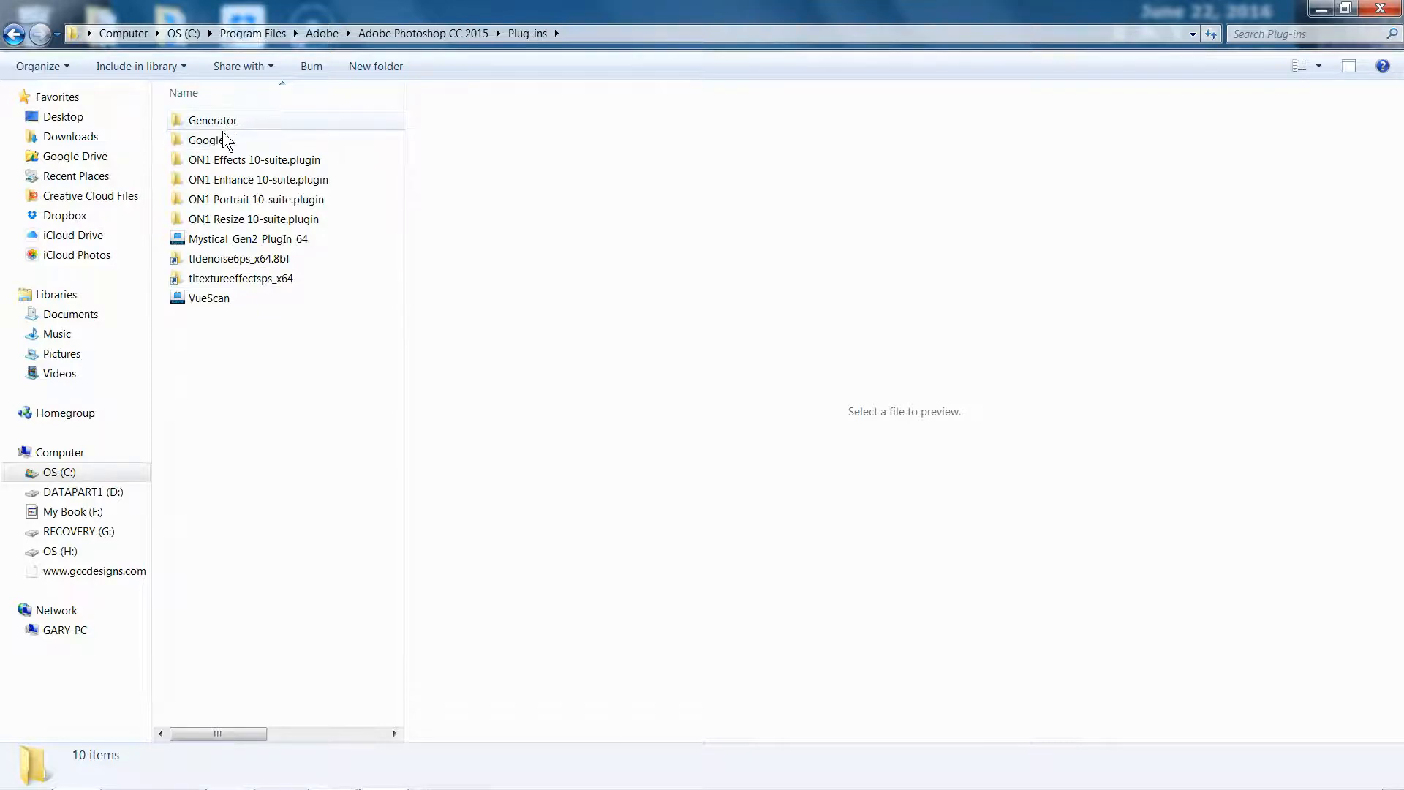
{"action": "mouse_move", "coordinate": [216, 144]}
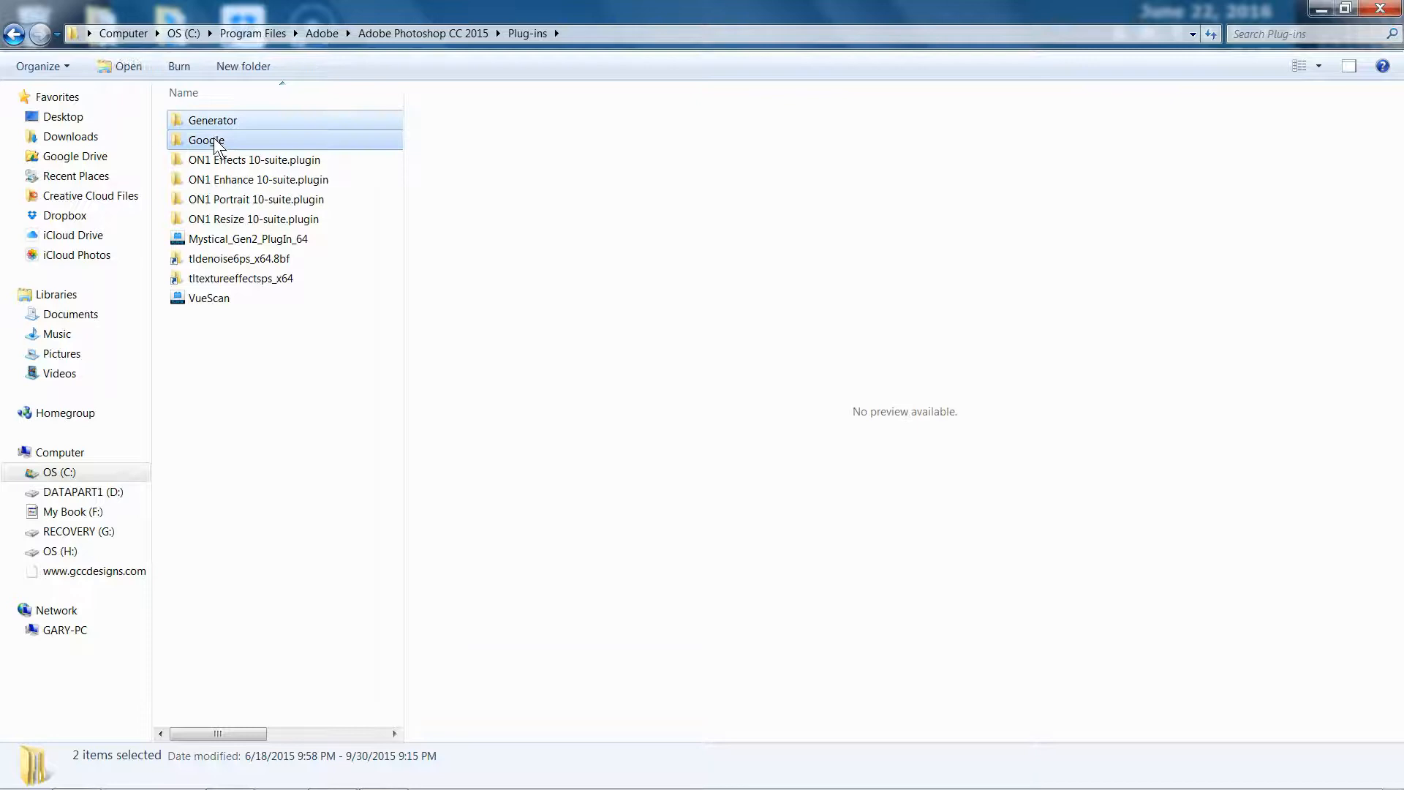
{"action": "mouse_move", "coordinate": [311, 205]}
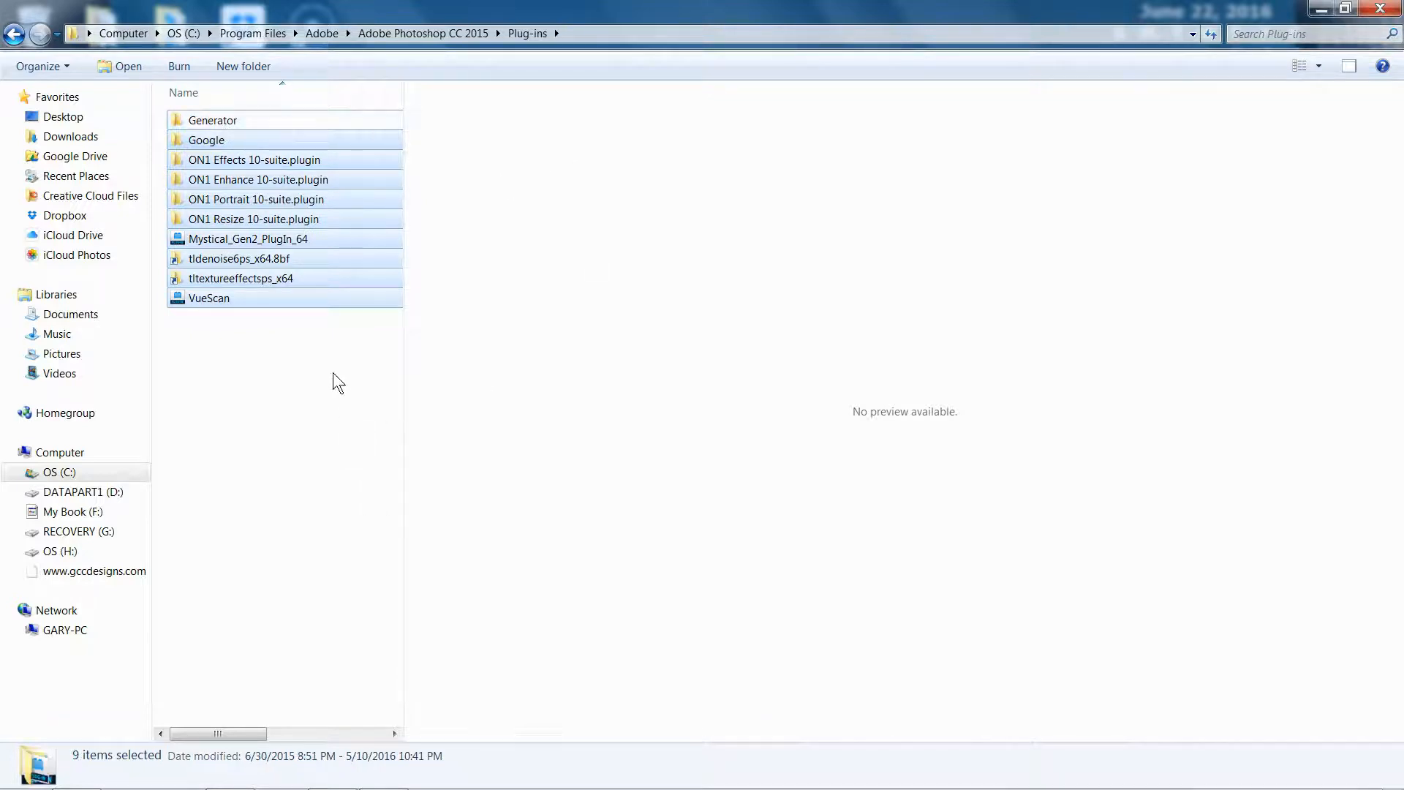
{"action": "mouse_move", "coordinate": [314, 395]}
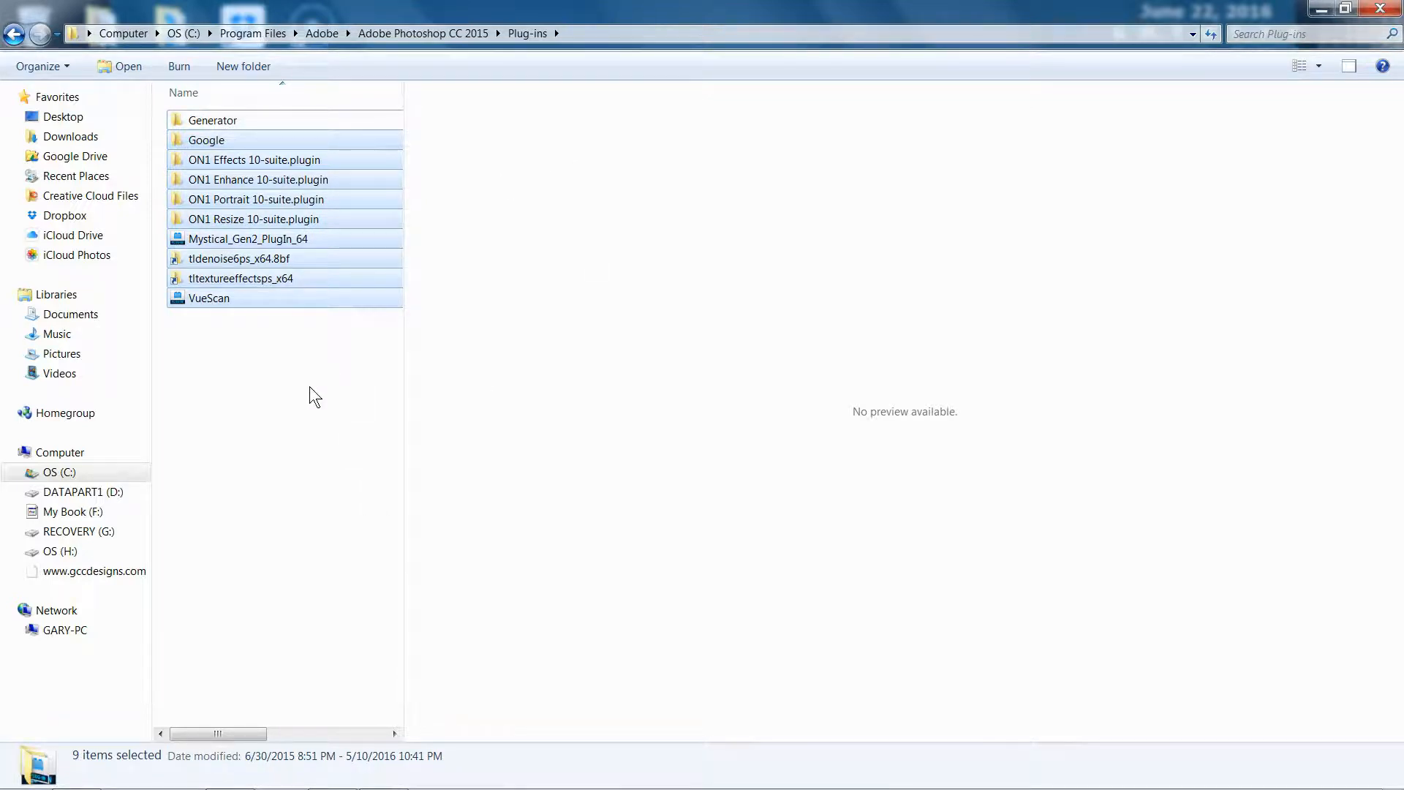
{"action": "mouse_move", "coordinate": [291, 362]}
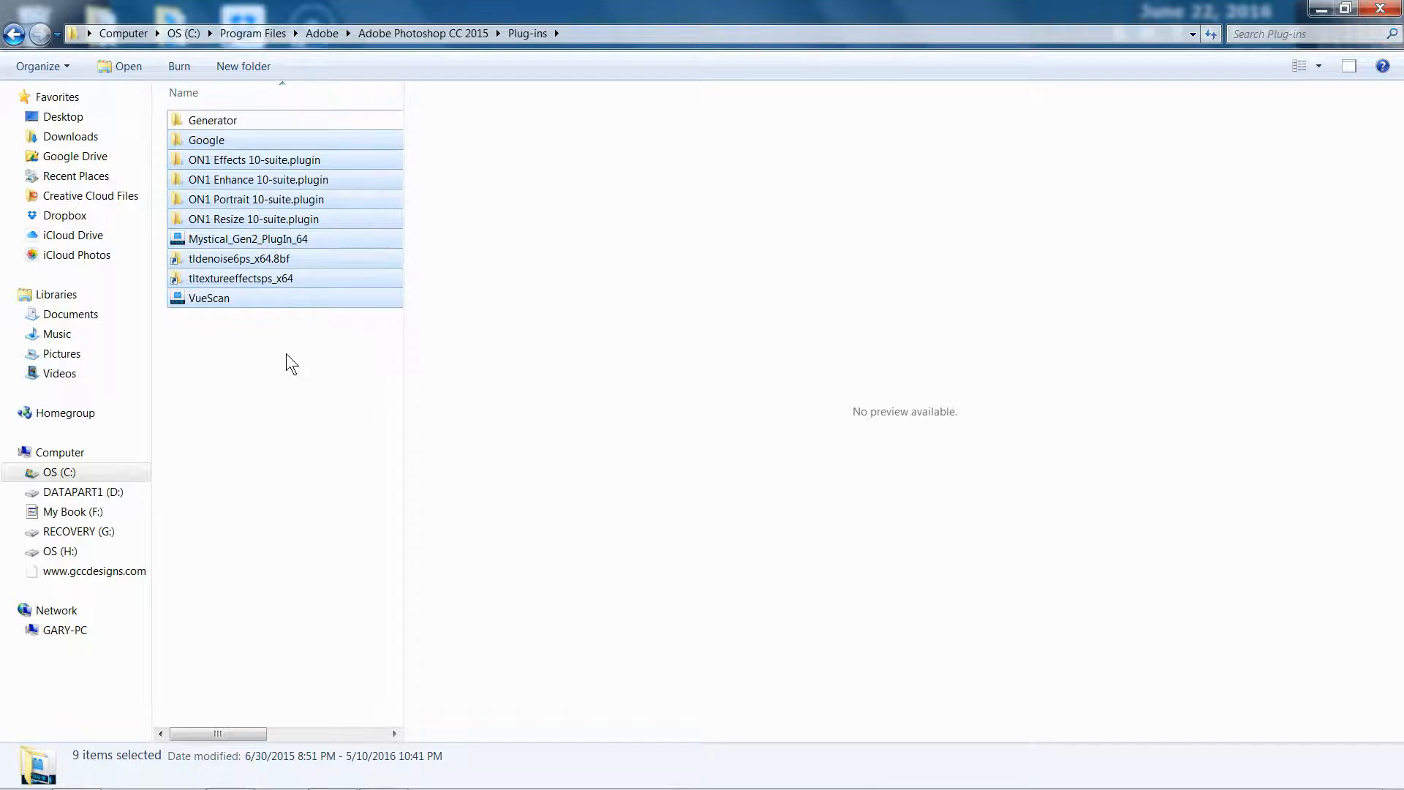
{"action": "mouse_move", "coordinate": [333, 43]}
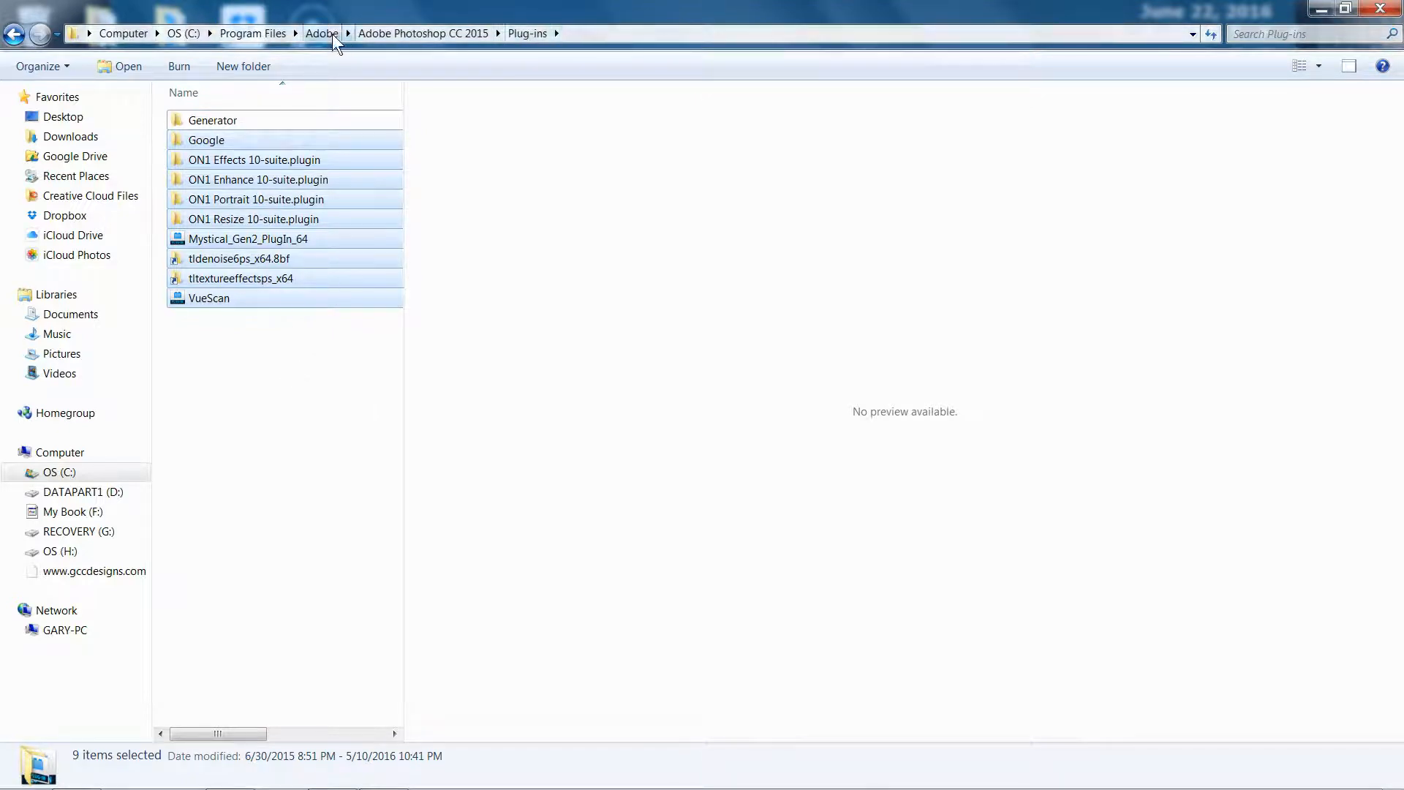
Switch to the Adobe Photoshop CC 2015.5 folder and check its right-click options without changing anything
{"action": "left_click", "coordinate": [321, 34]}
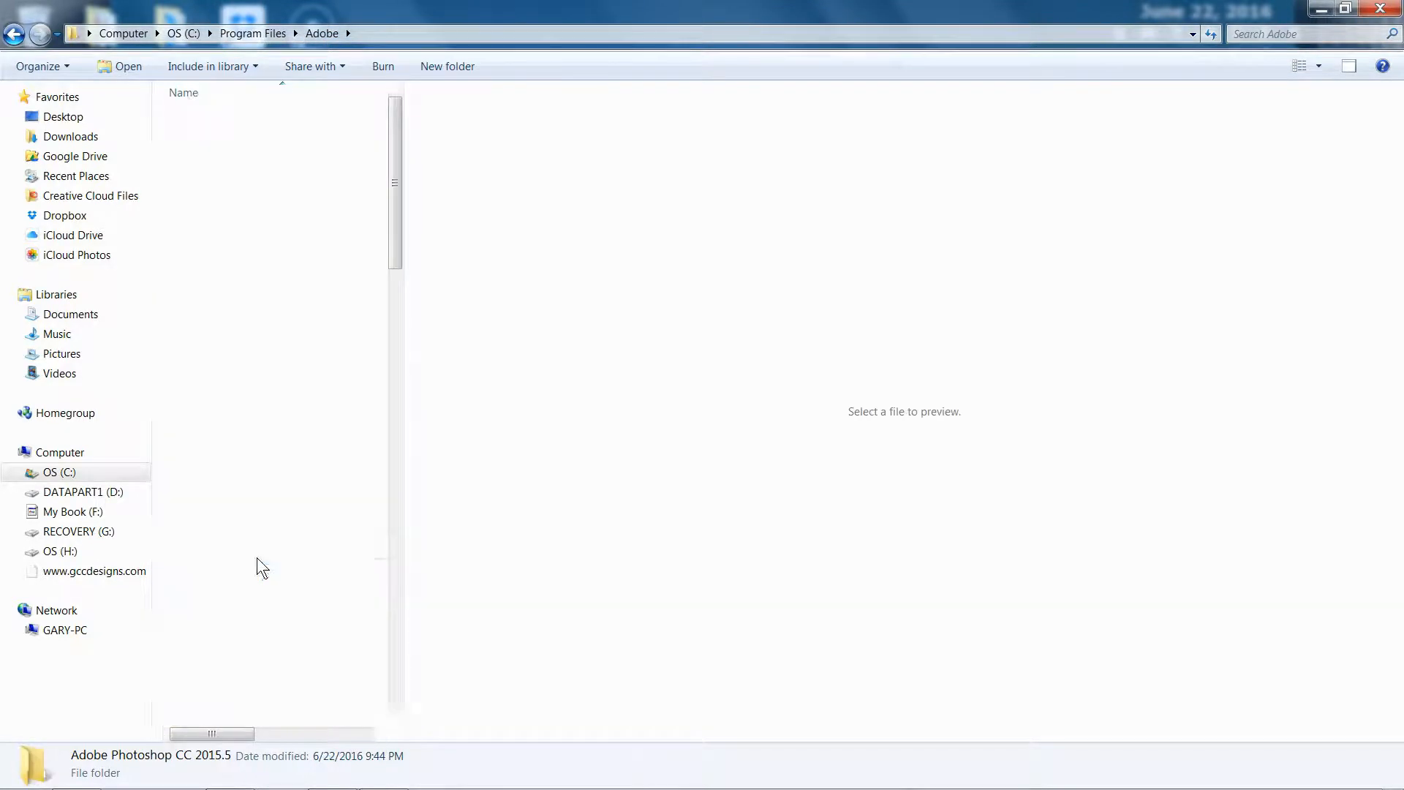
{"action": "double_click", "coordinate": [151, 754]}
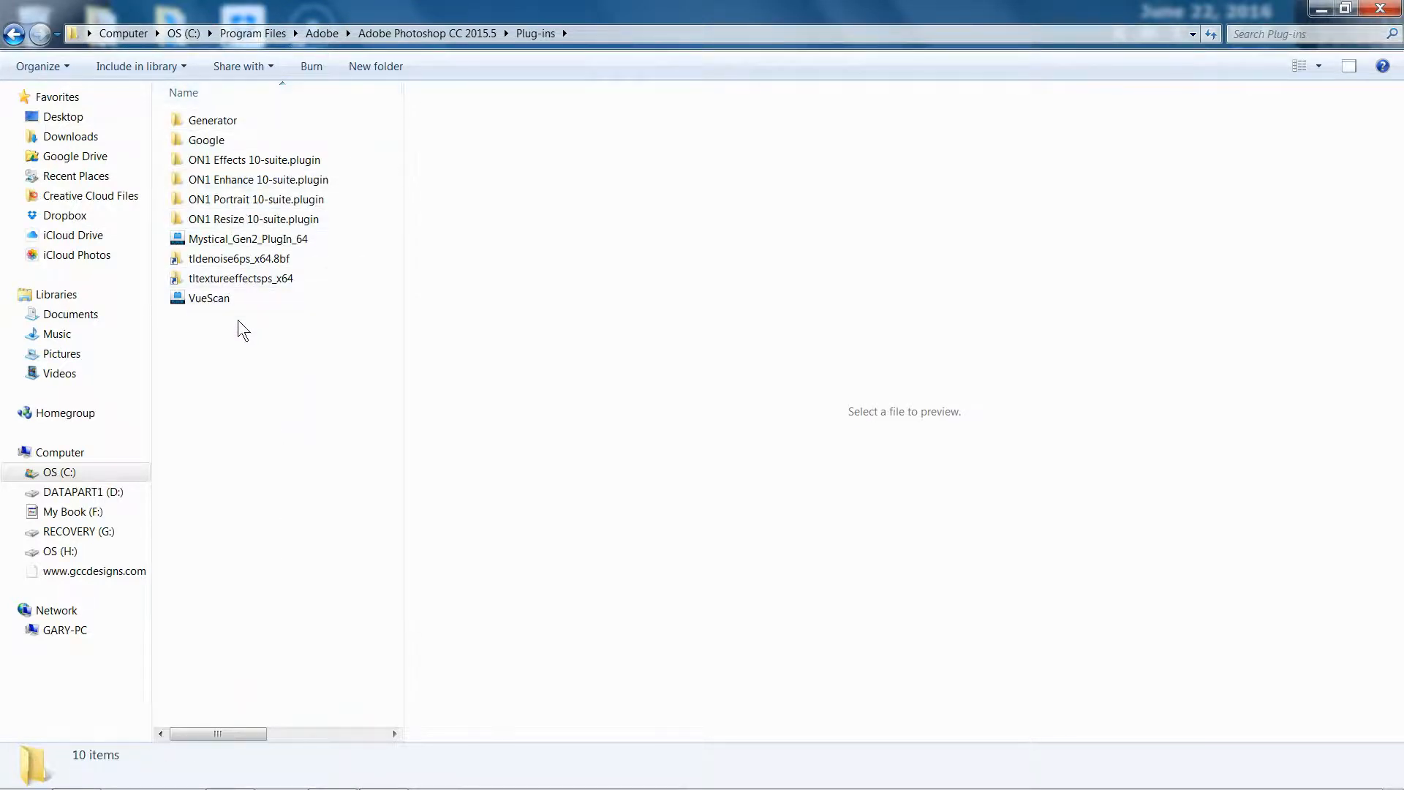
{"action": "right_click", "coordinate": [242, 330]}
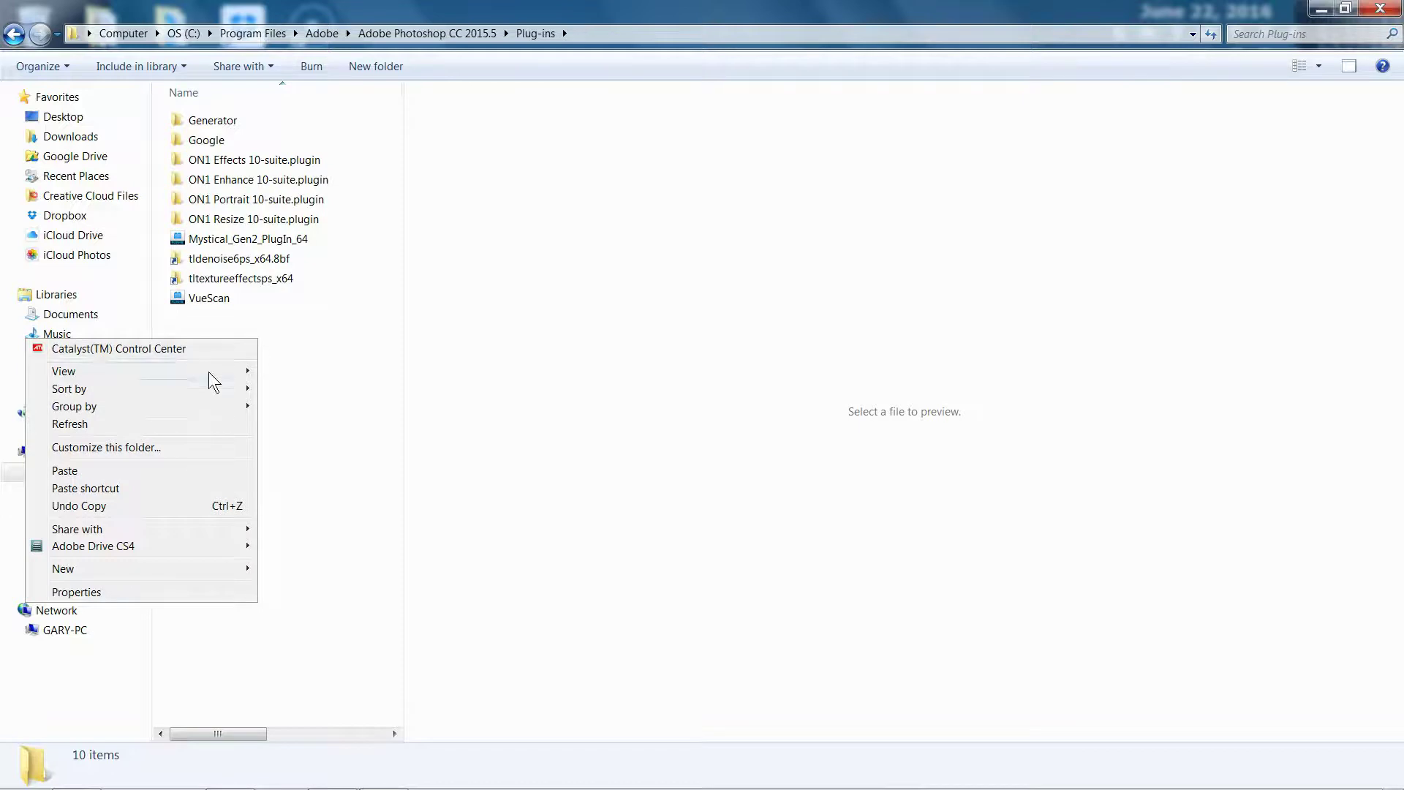
{"action": "left_click", "coordinate": [324, 353]}
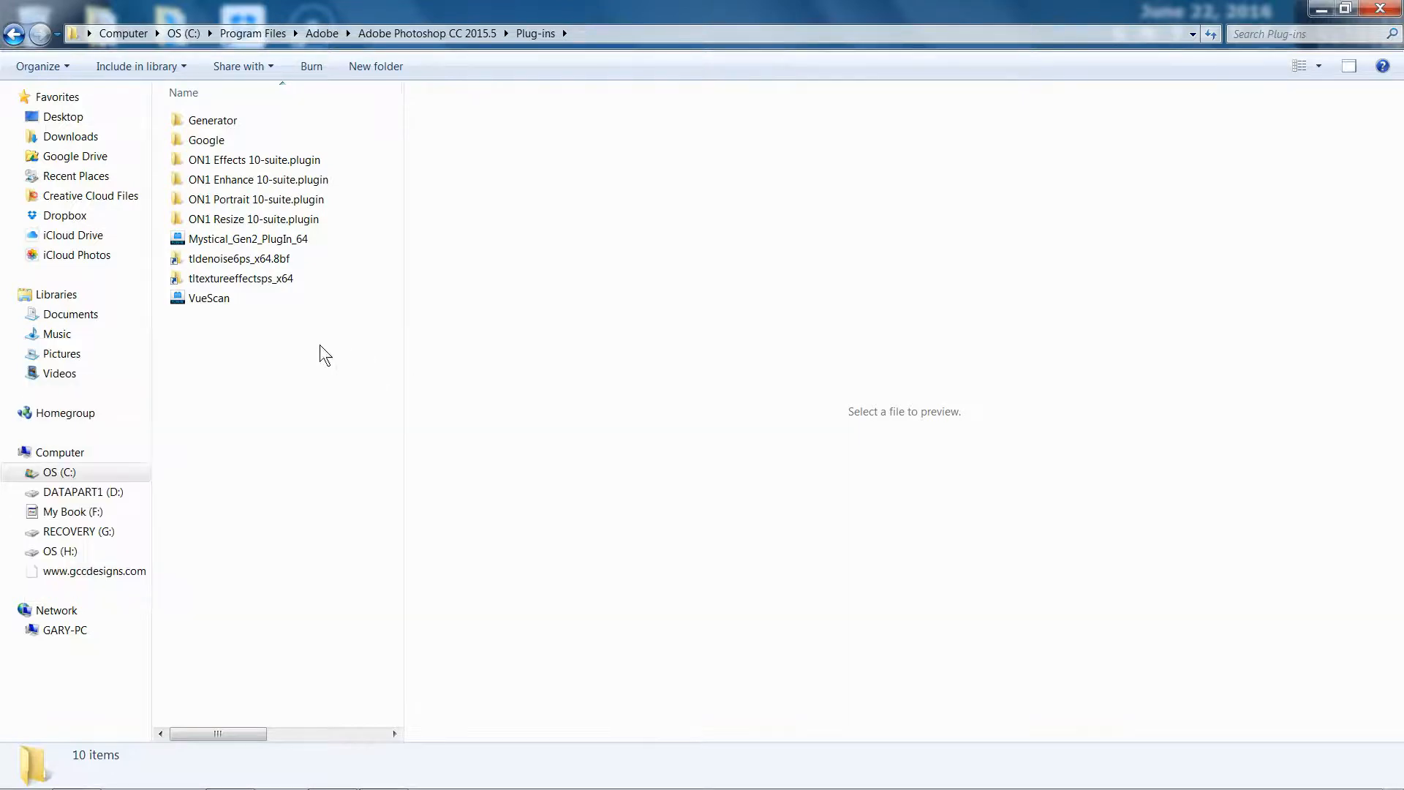
{"action": "mouse_move", "coordinate": [306, 340]}
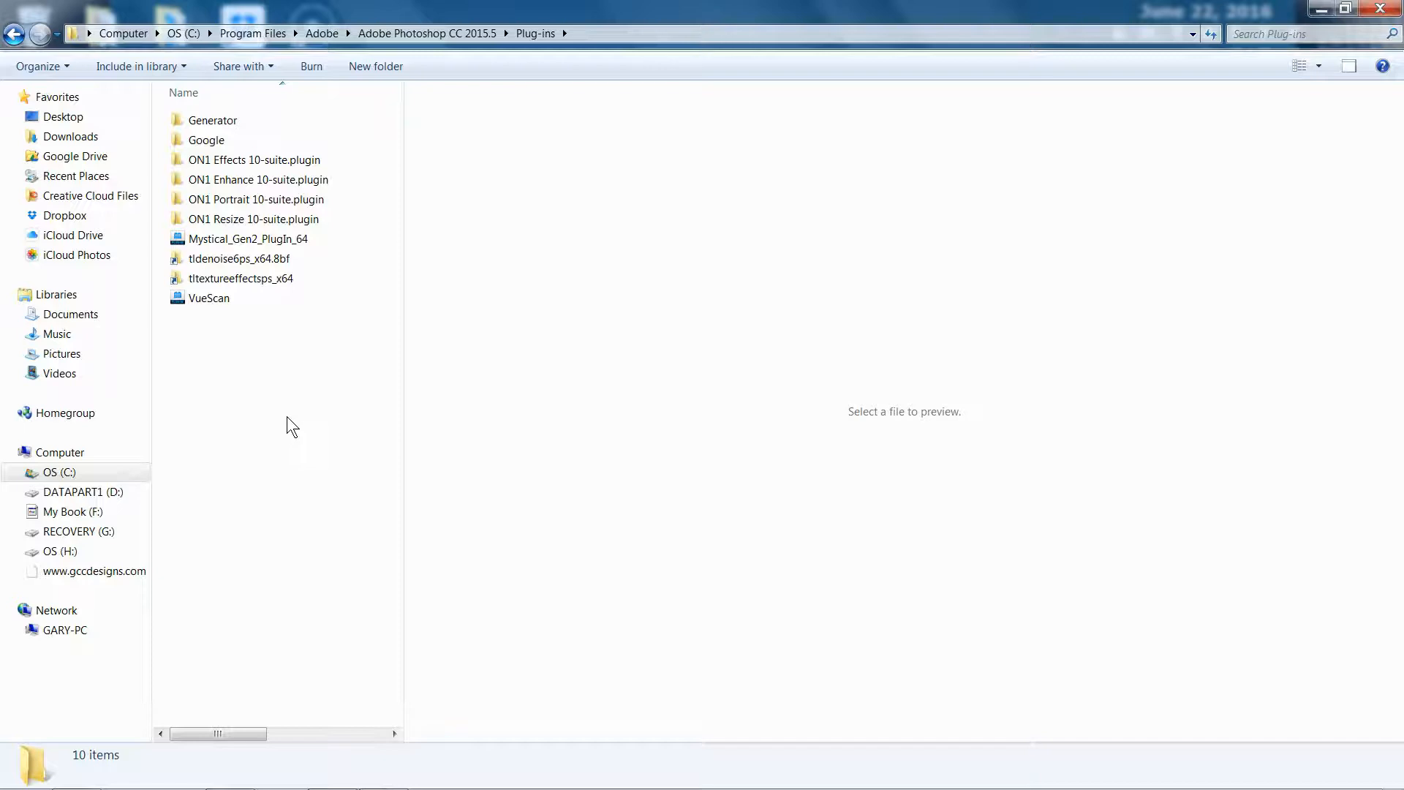
{"action": "mouse_move", "coordinate": [321, 42]}
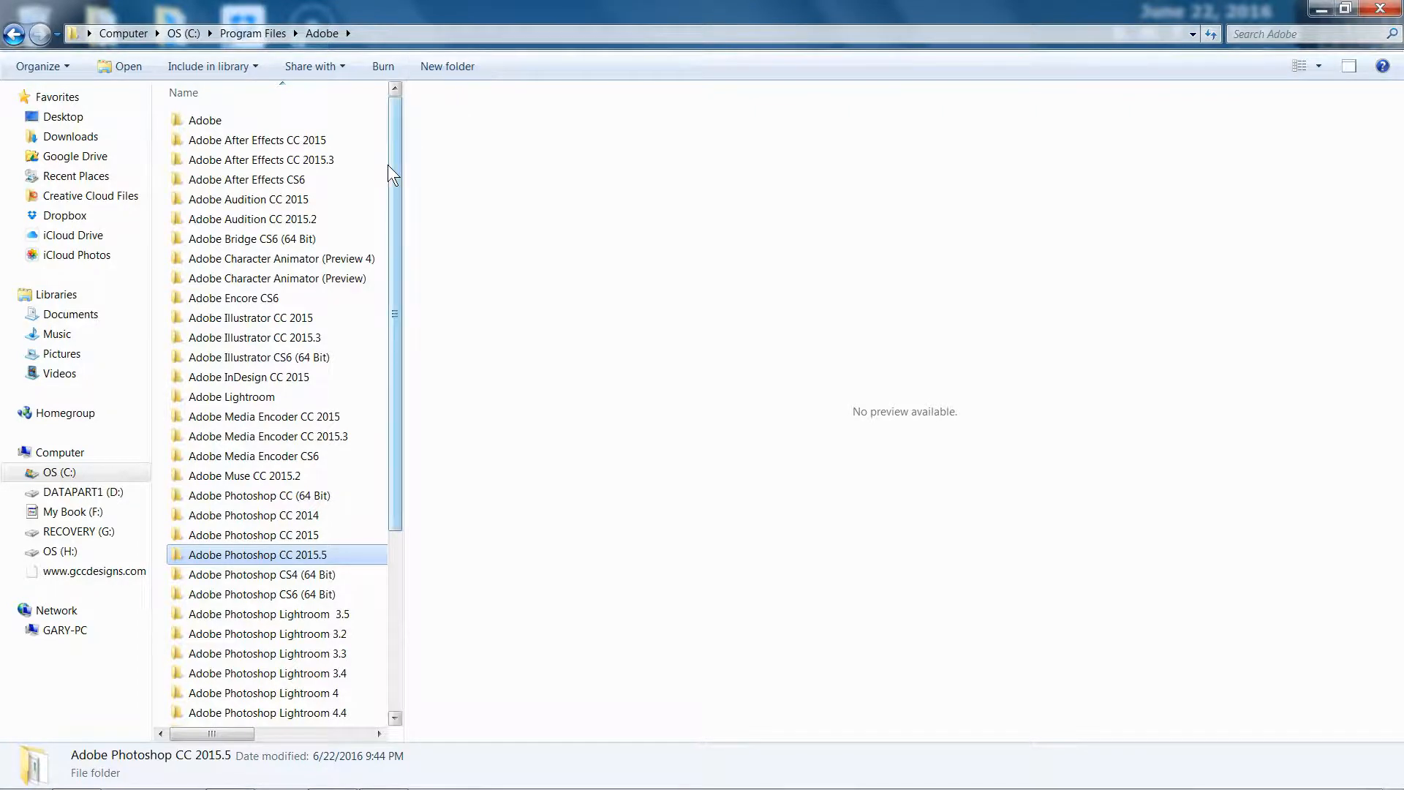
{"action": "mouse_move", "coordinate": [370, 321]}
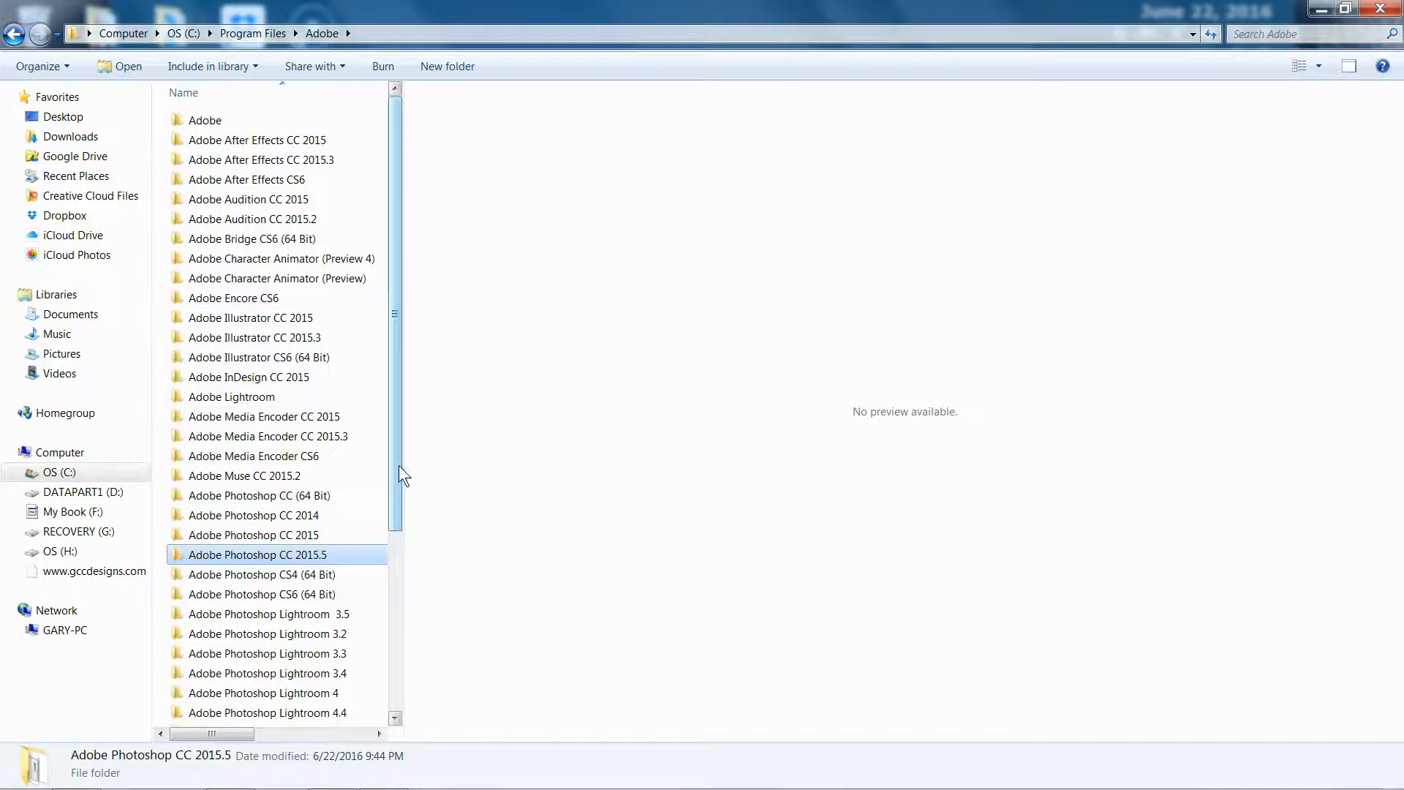
Browse to the Presets > Actions folder of Adobe Photoshop CC 2015
{"action": "scroll", "scroll_direction": "down", "scroll_amount": 3}
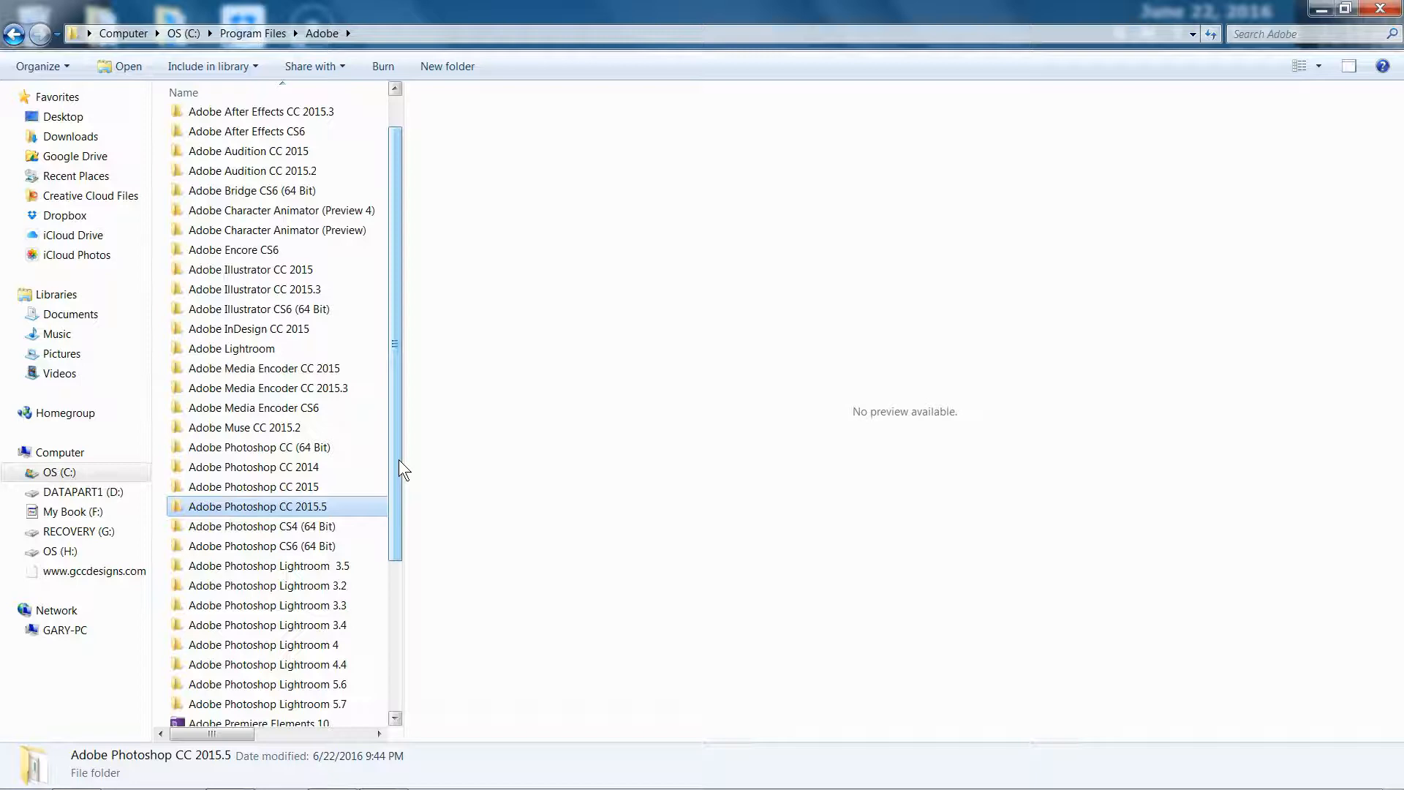
{"action": "double_click", "coordinate": [253, 506]}
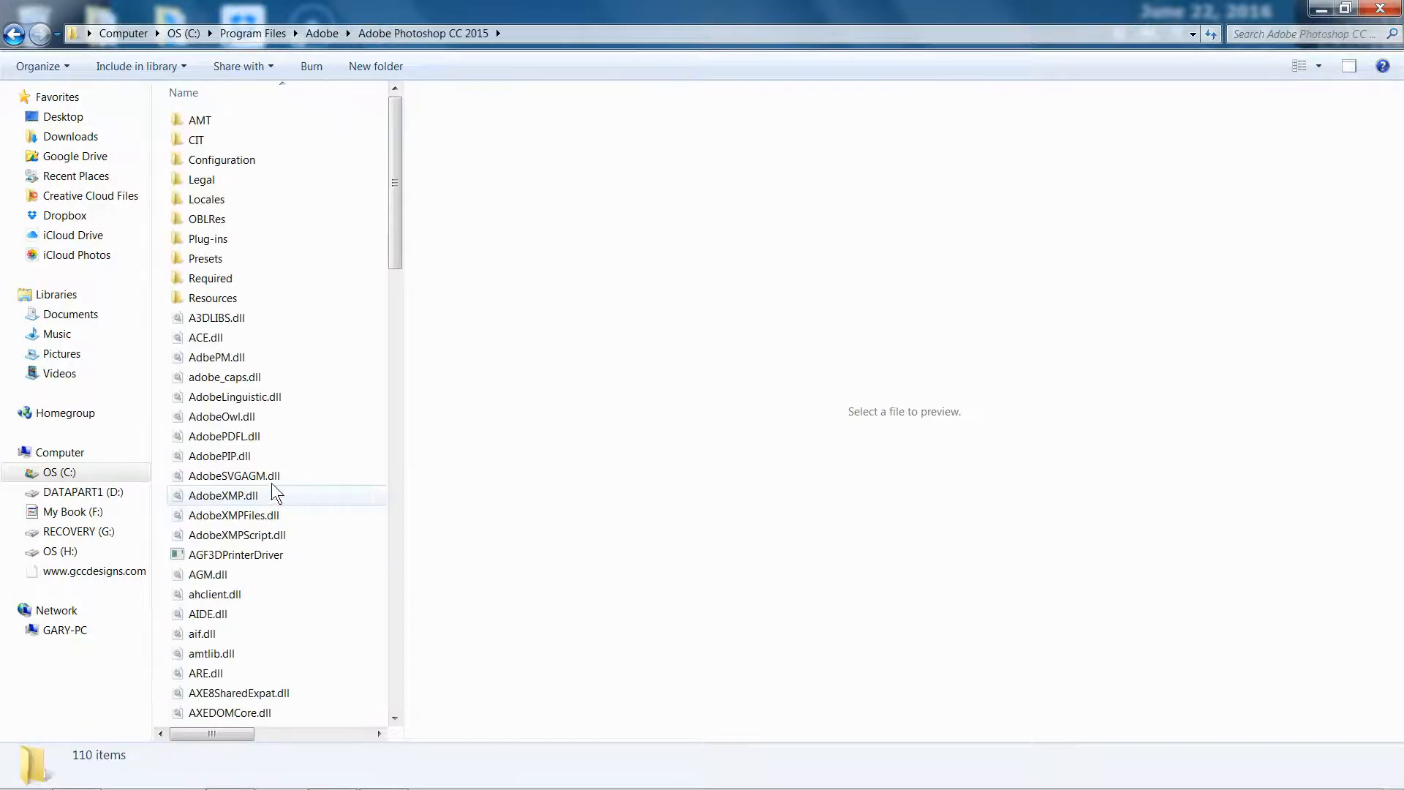
{"action": "mouse_move", "coordinate": [349, 189]}
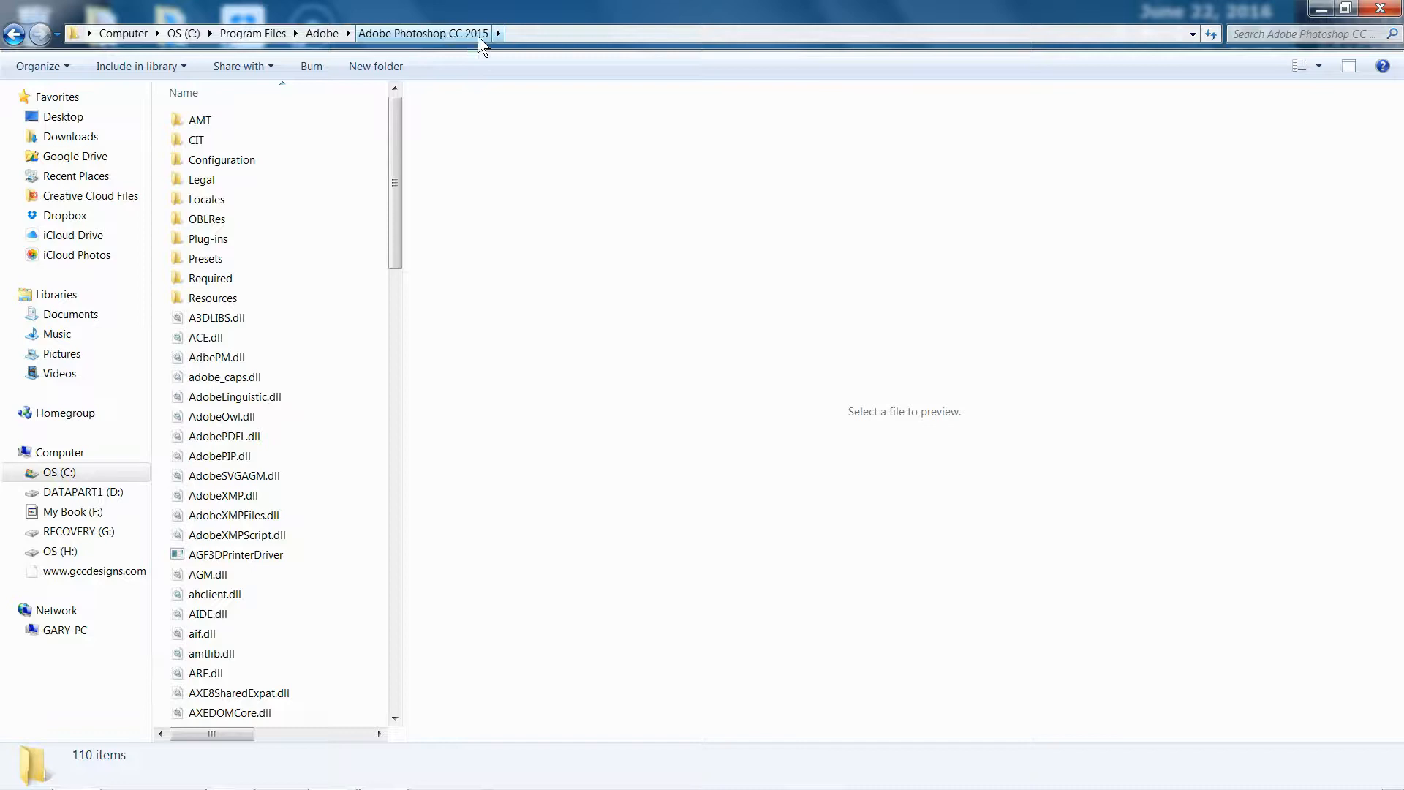
{"action": "mouse_move", "coordinate": [283, 293]}
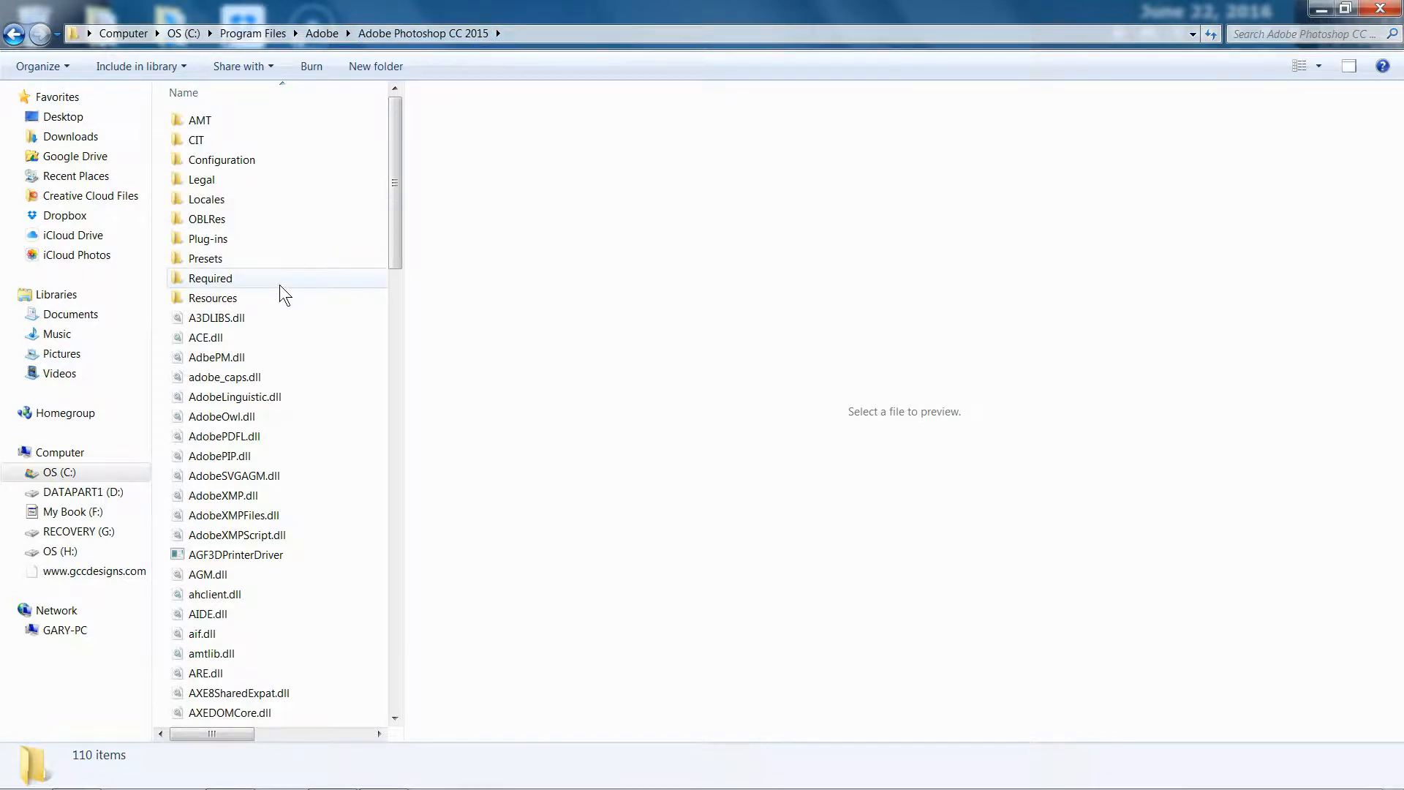
{"action": "double_click", "coordinate": [207, 258]}
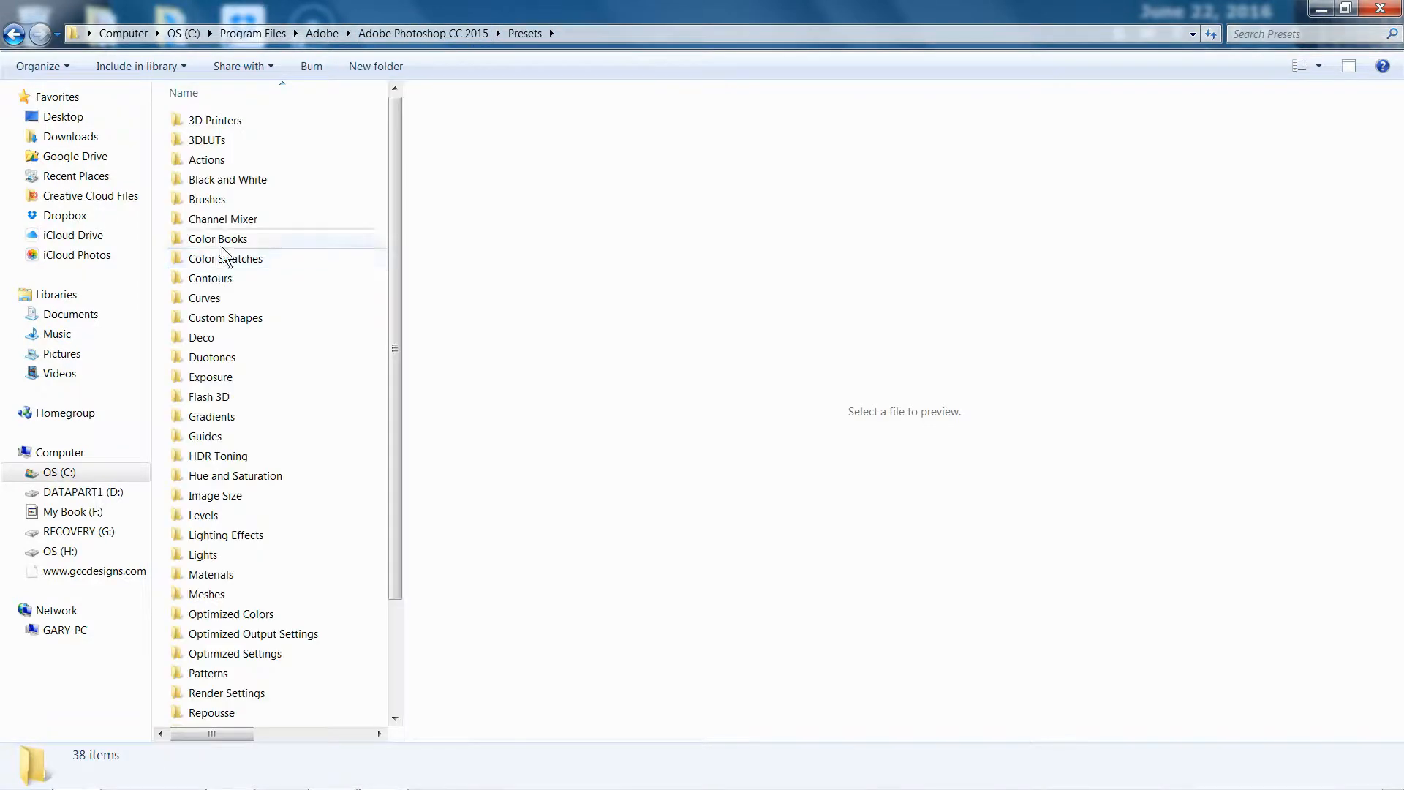
{"action": "double_click", "coordinate": [206, 160]}
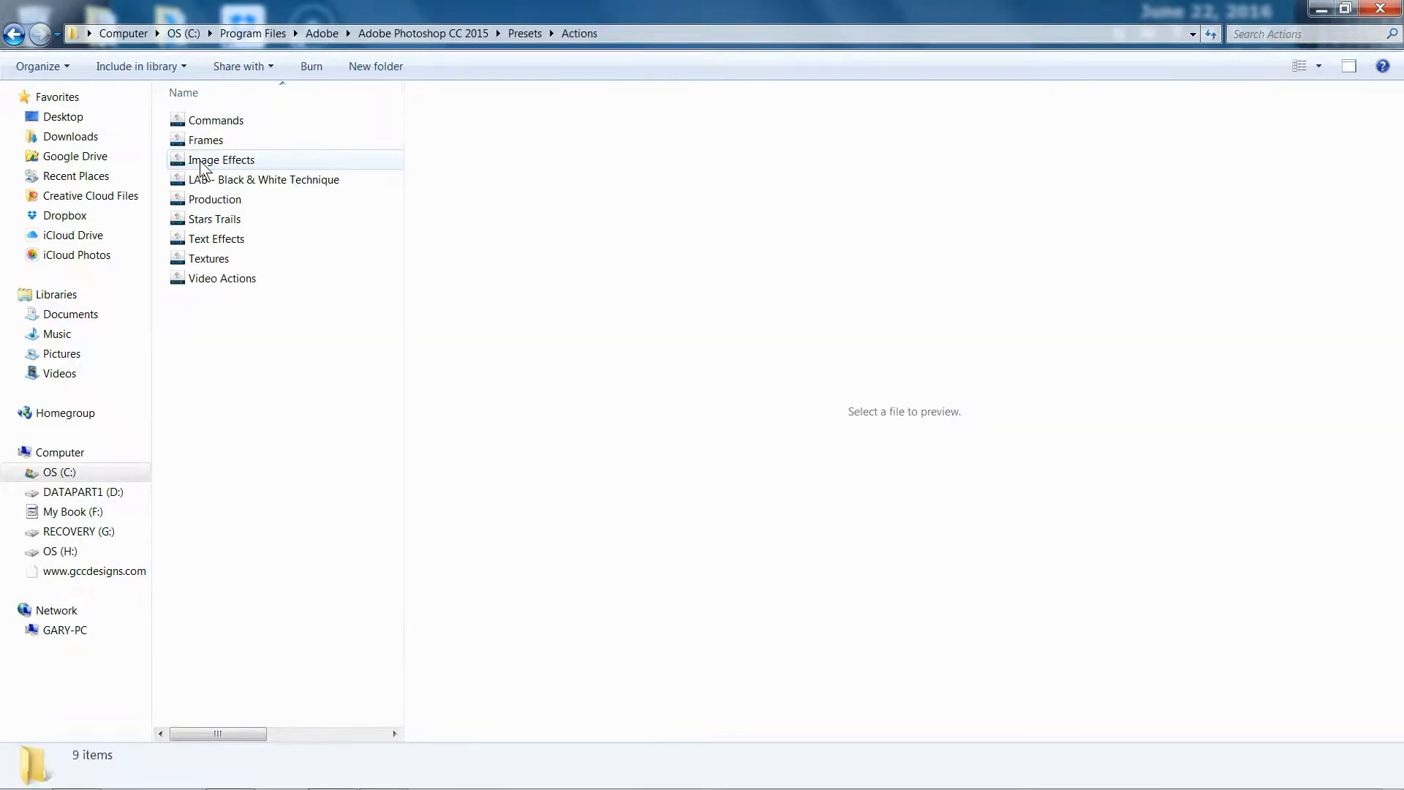
{"action": "mouse_move", "coordinate": [214, 287]}
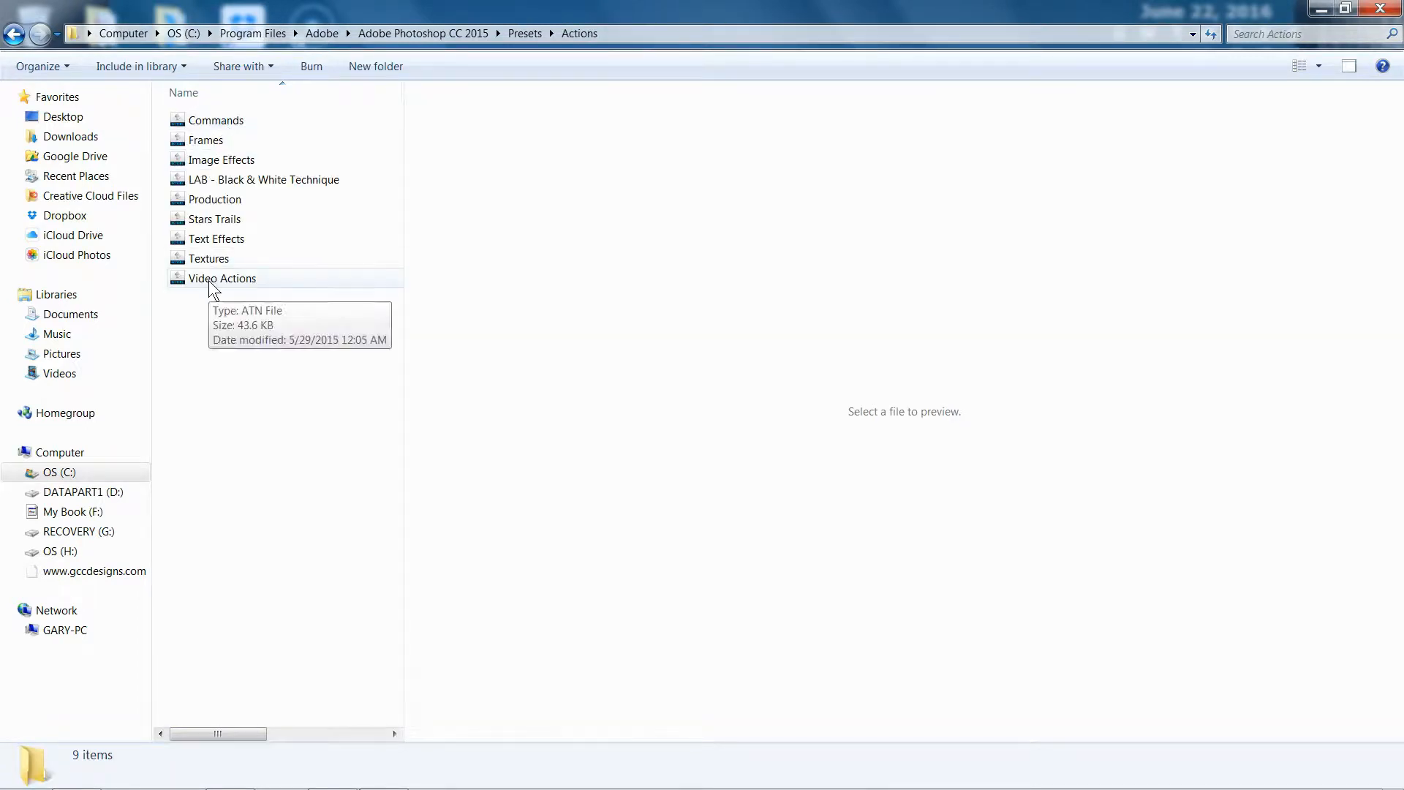
{"action": "mouse_move", "coordinate": [340, 41]}
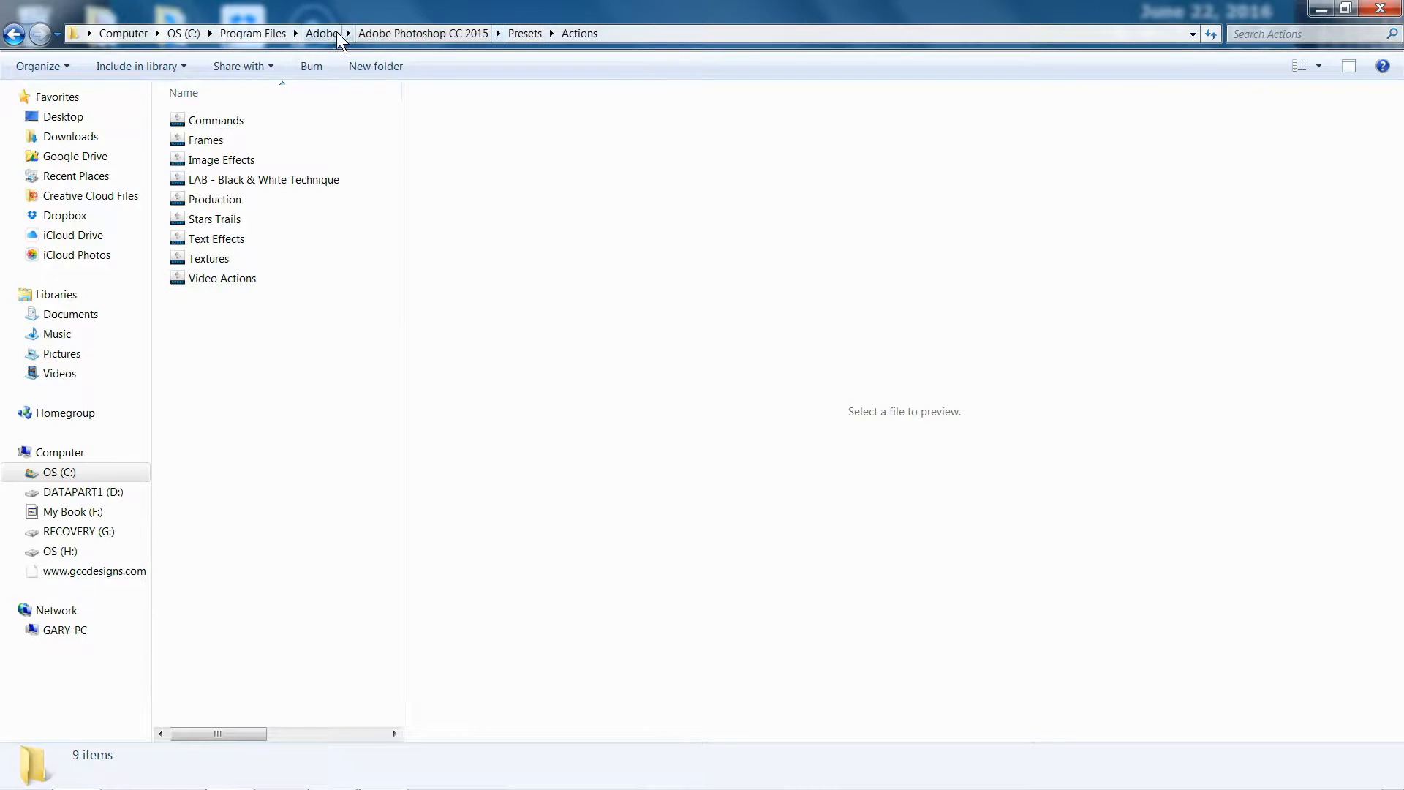
Return to Adobe and browse into the Adobe Photoshop CC 2015.5 Presets folder
{"action": "left_click", "coordinate": [322, 33]}
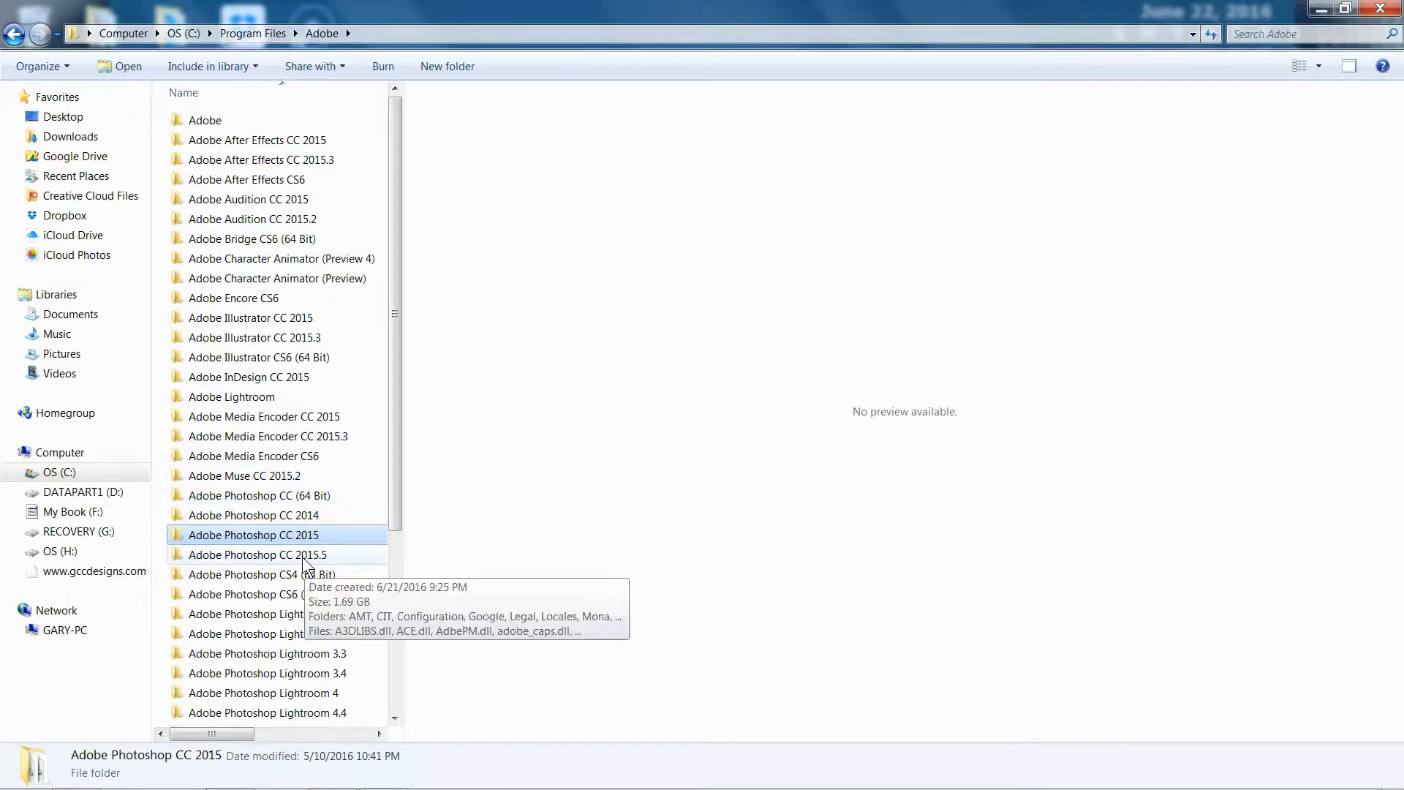
{"action": "double_click", "coordinate": [256, 554]}
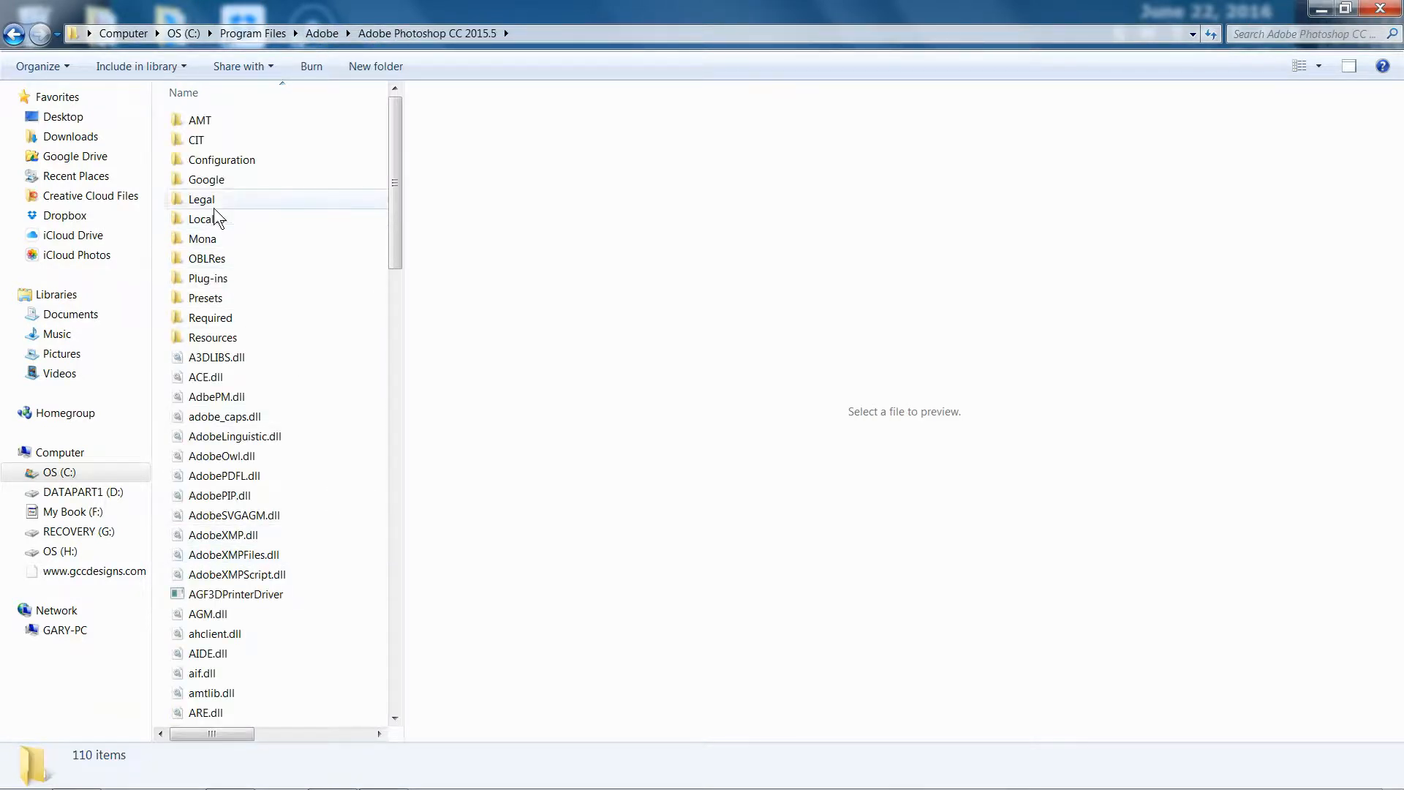
{"action": "left_click", "coordinate": [205, 298]}
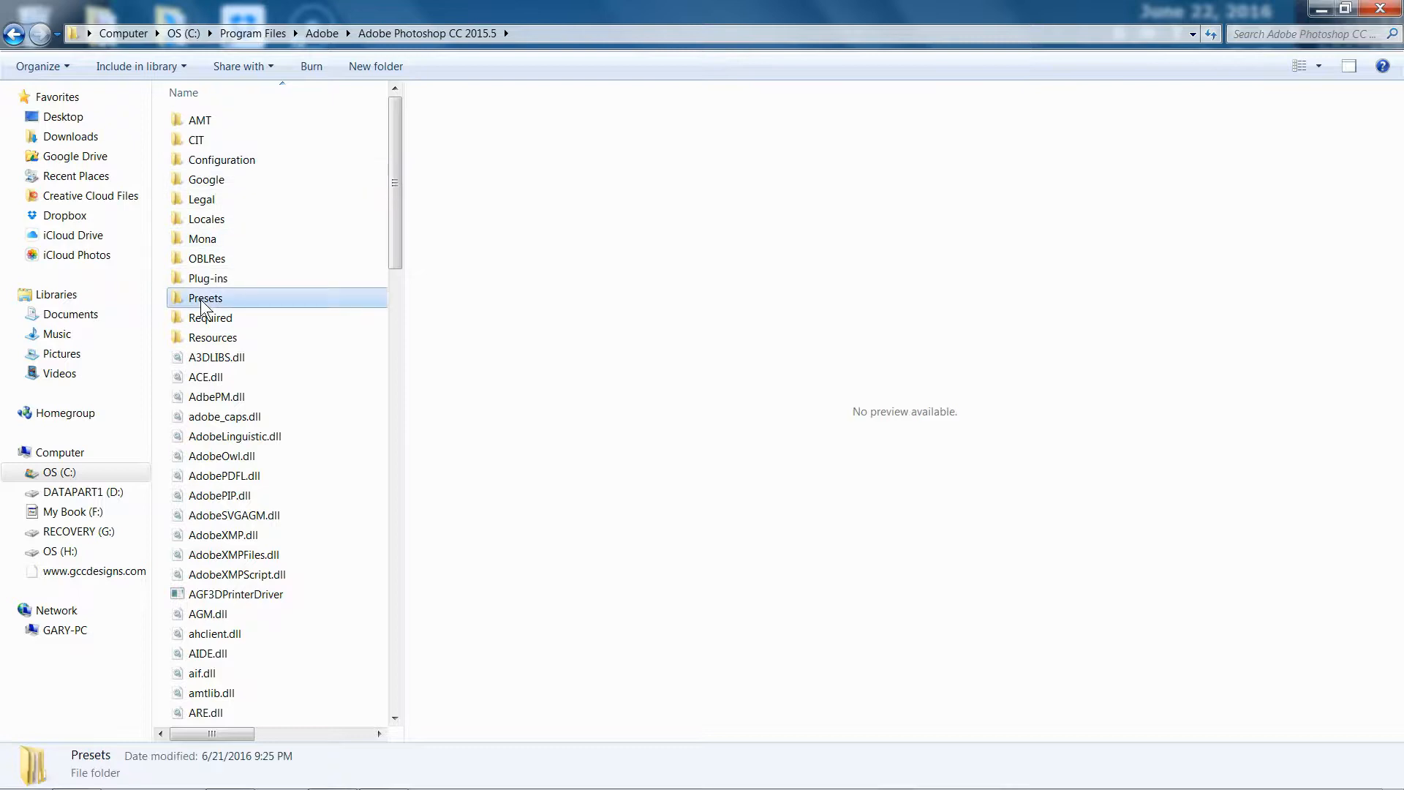
{"action": "double_click", "coordinate": [204, 298]}
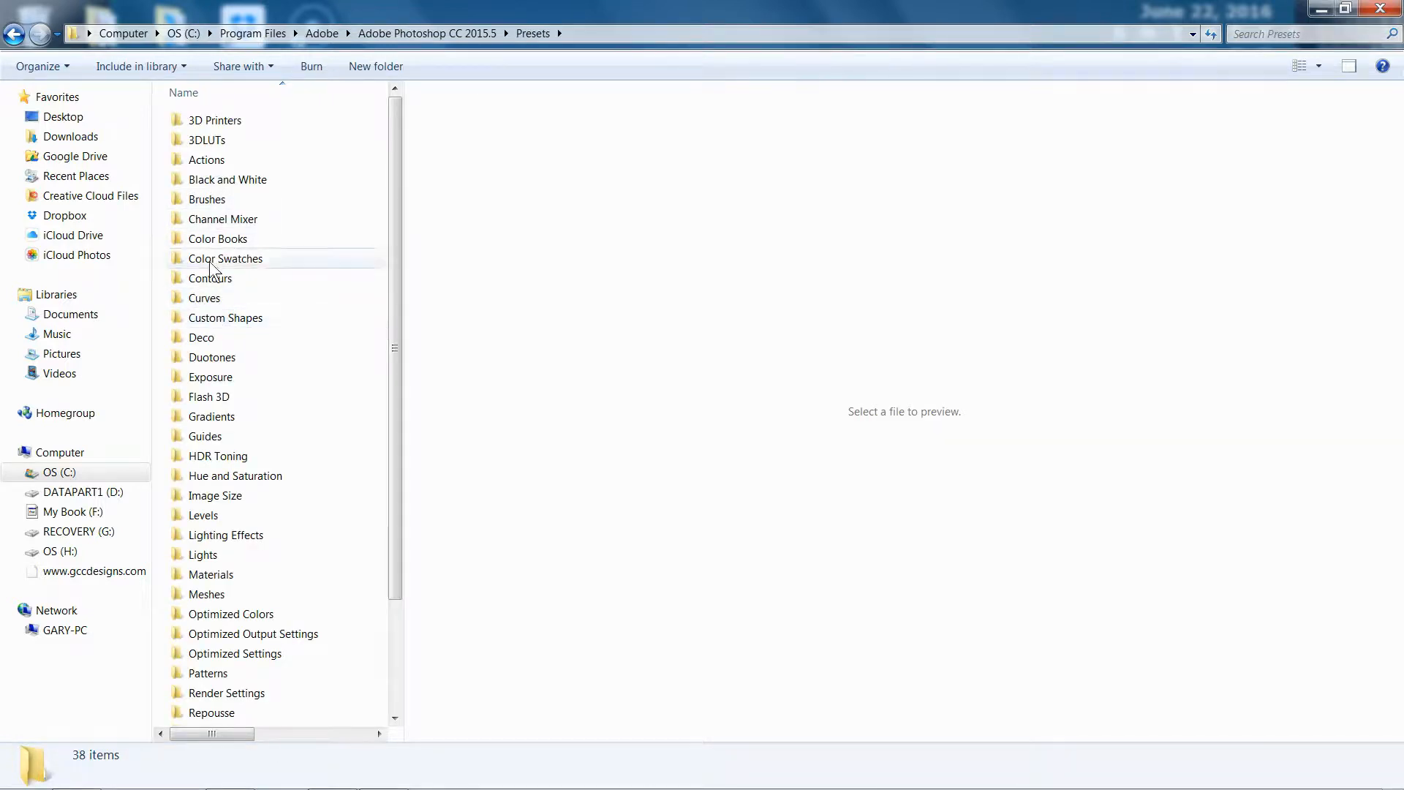
{"action": "double_click", "coordinate": [207, 159]}
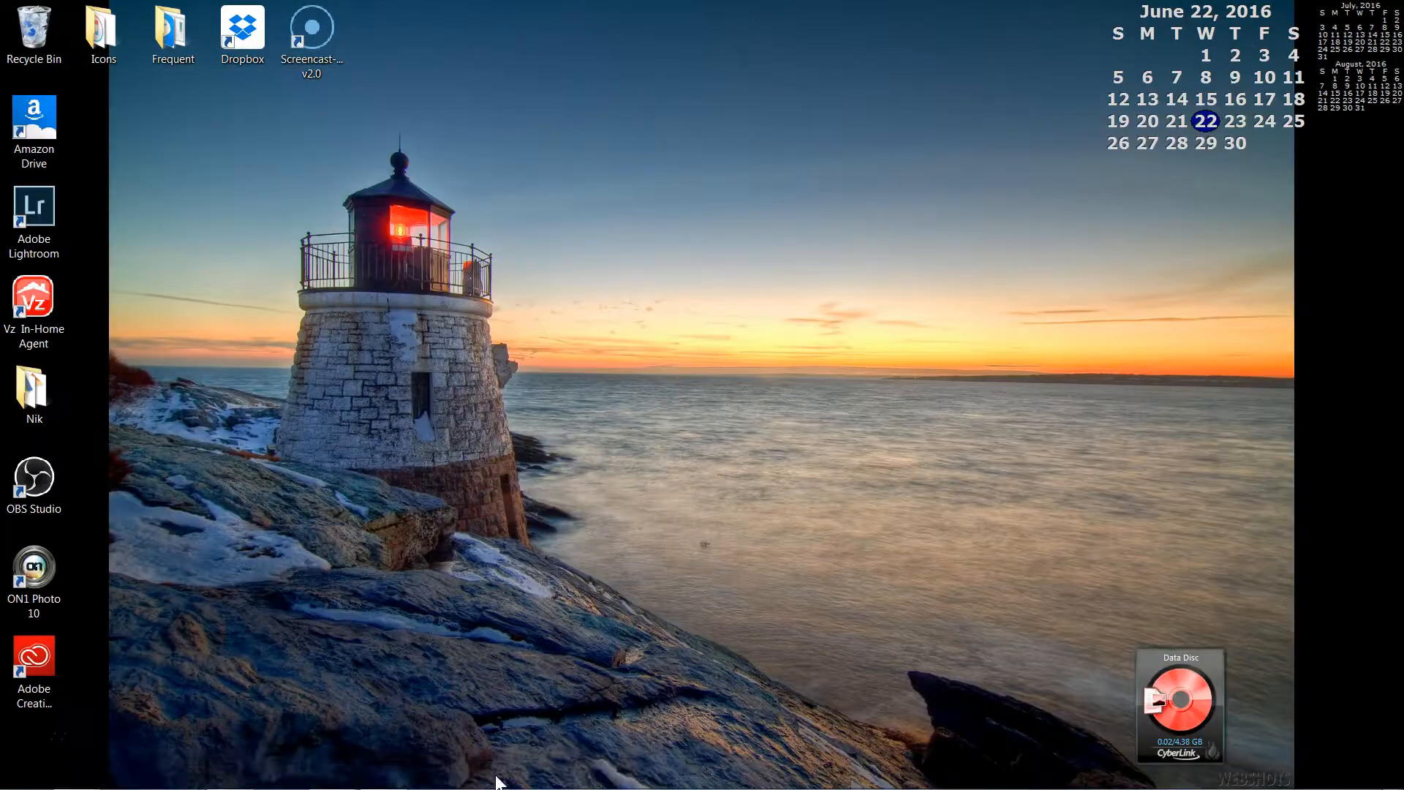
Bring up Photoshop with the mink photo and check the Filter menu lists the plug-ins
{"action": "left_click", "coordinate": [332, 772]}
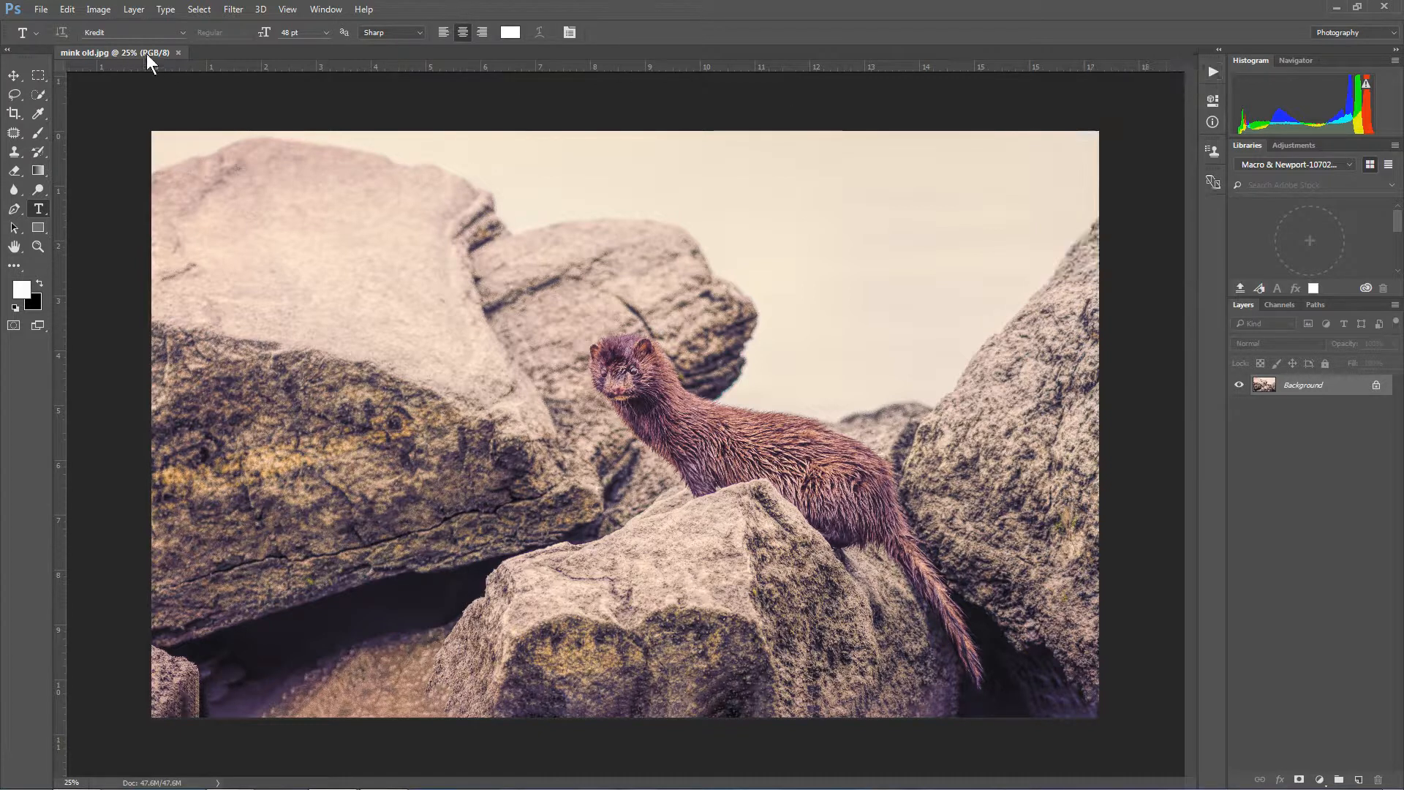
{"action": "mouse_move", "coordinate": [232, 14]}
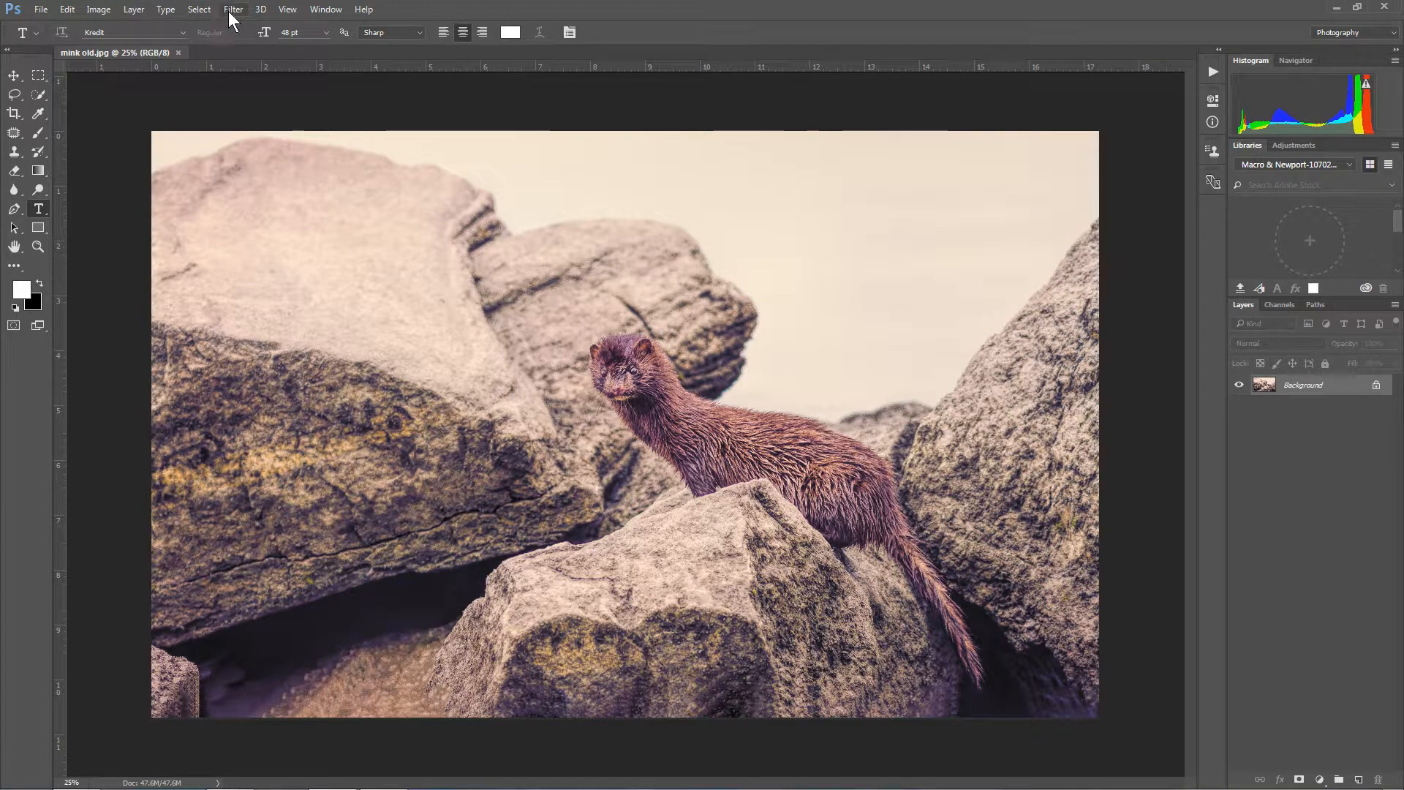
{"action": "left_click", "coordinate": [233, 10]}
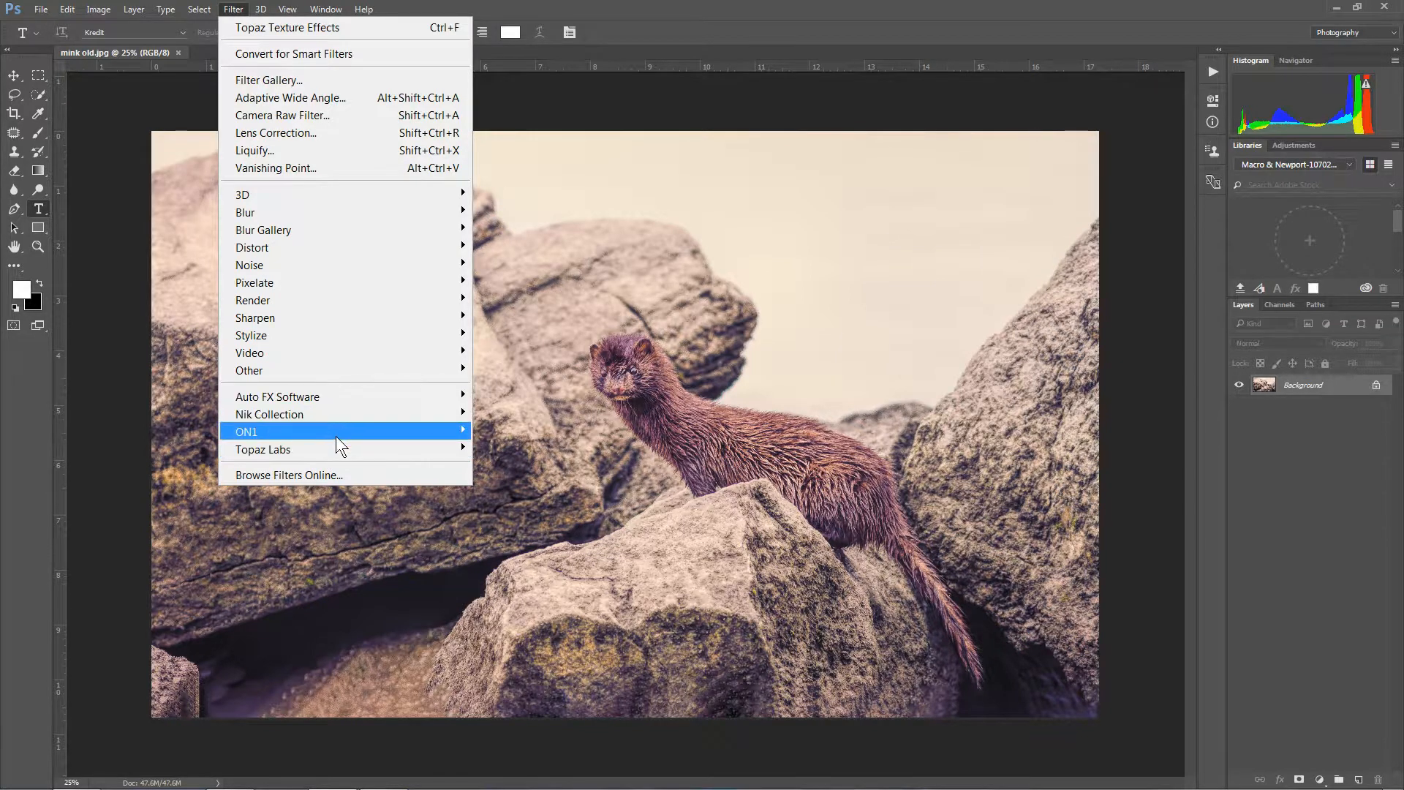
{"action": "left_click", "coordinate": [65, 9]}
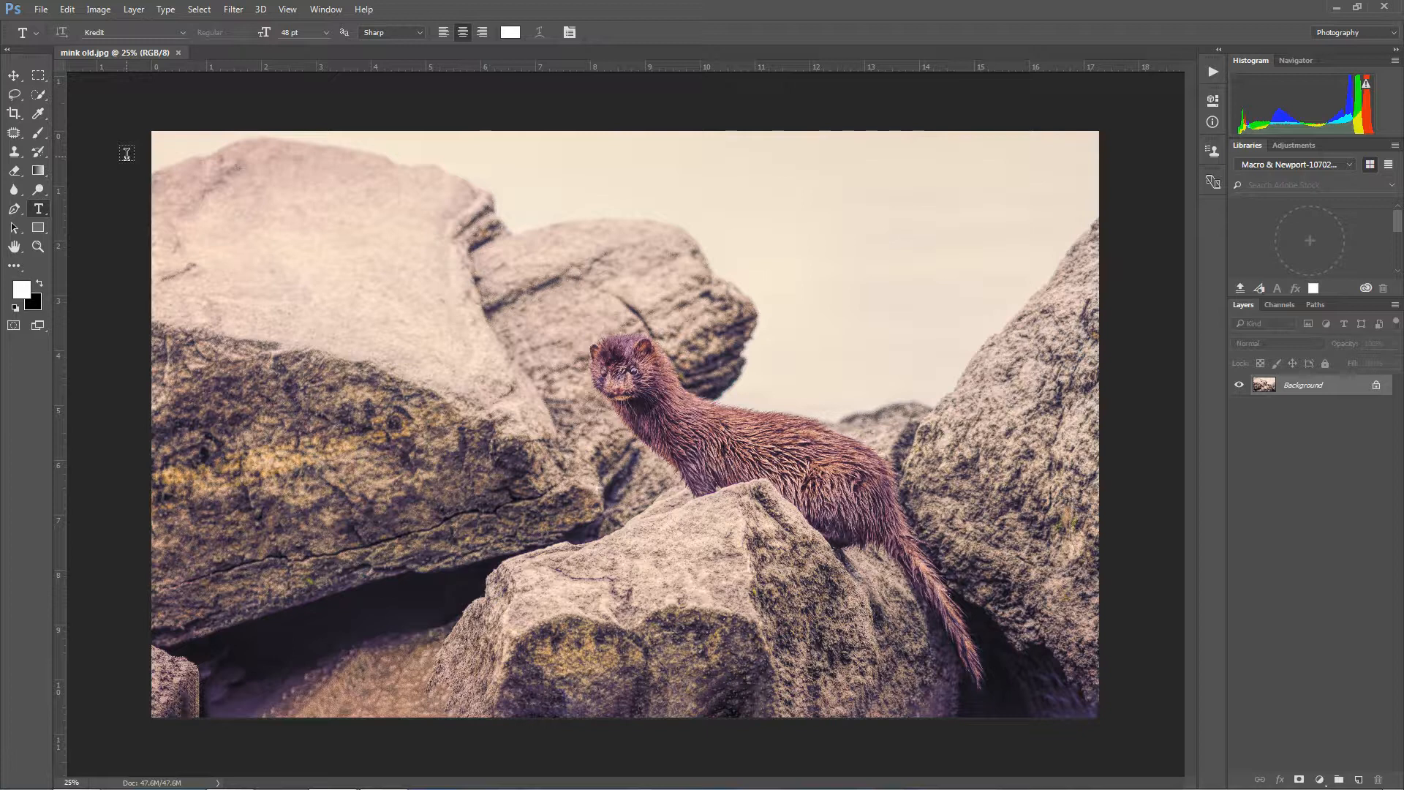
{"action": "mouse_move", "coordinate": [423, 224]}
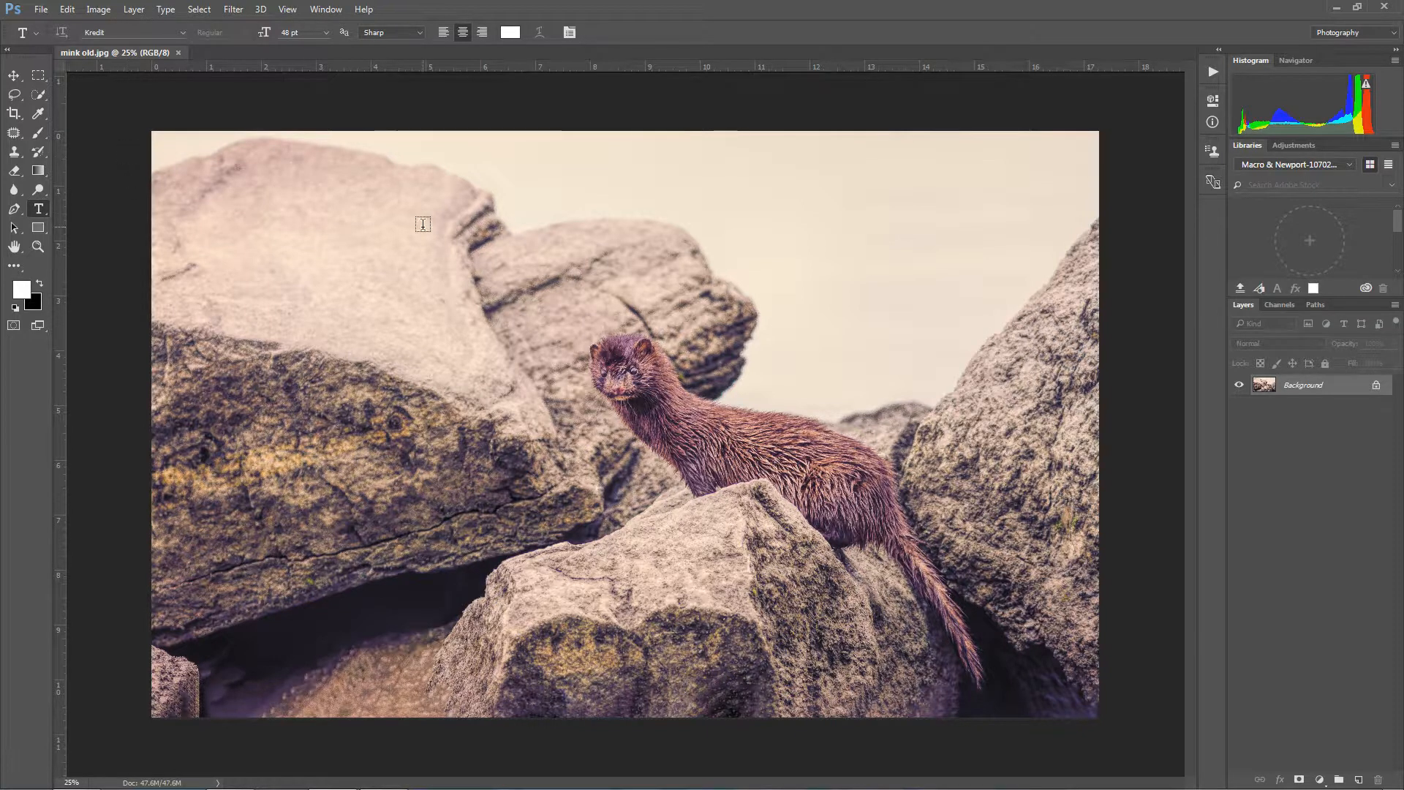